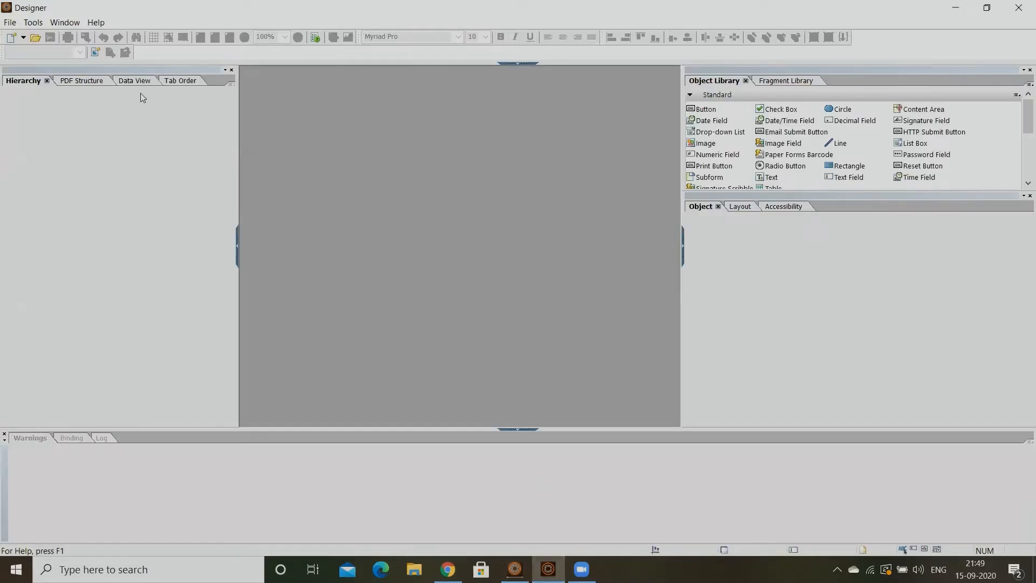
Create a new blank form via File > New, keeping the default single portrait page.
{"action": "left_click", "coordinate": [10, 21]}
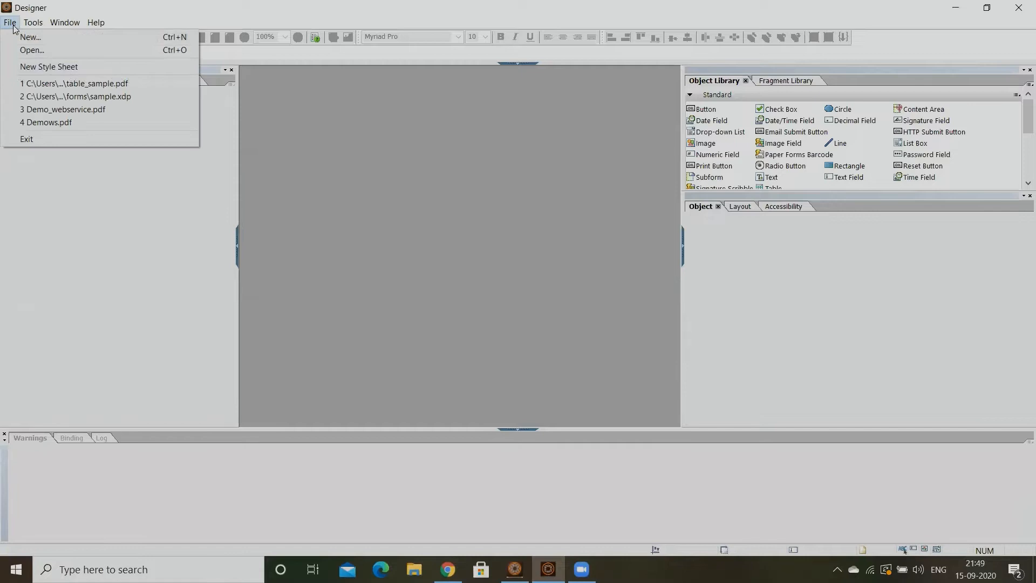
{"action": "left_click", "coordinate": [33, 37]}
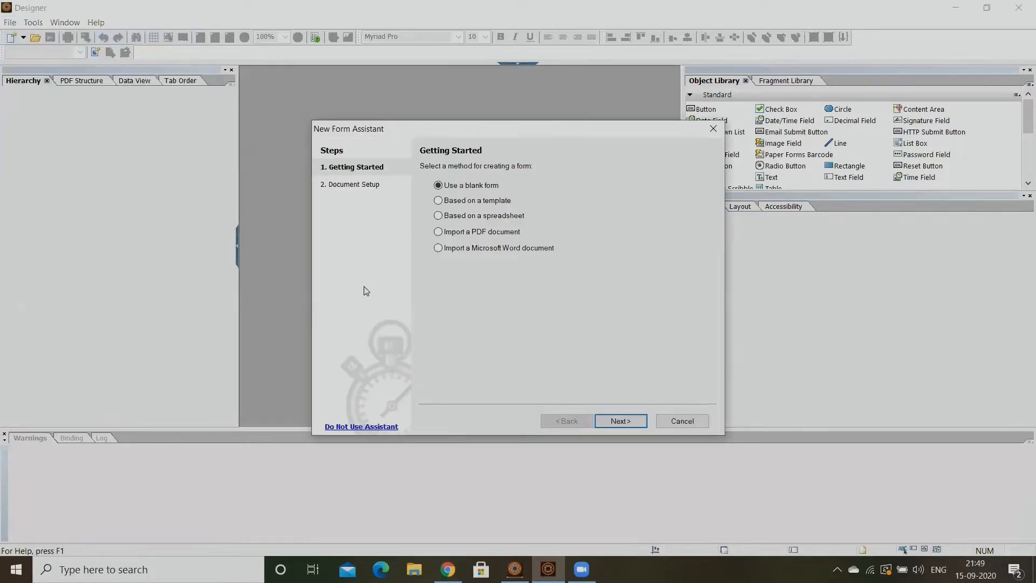
{"action": "left_click", "coordinate": [620, 421]}
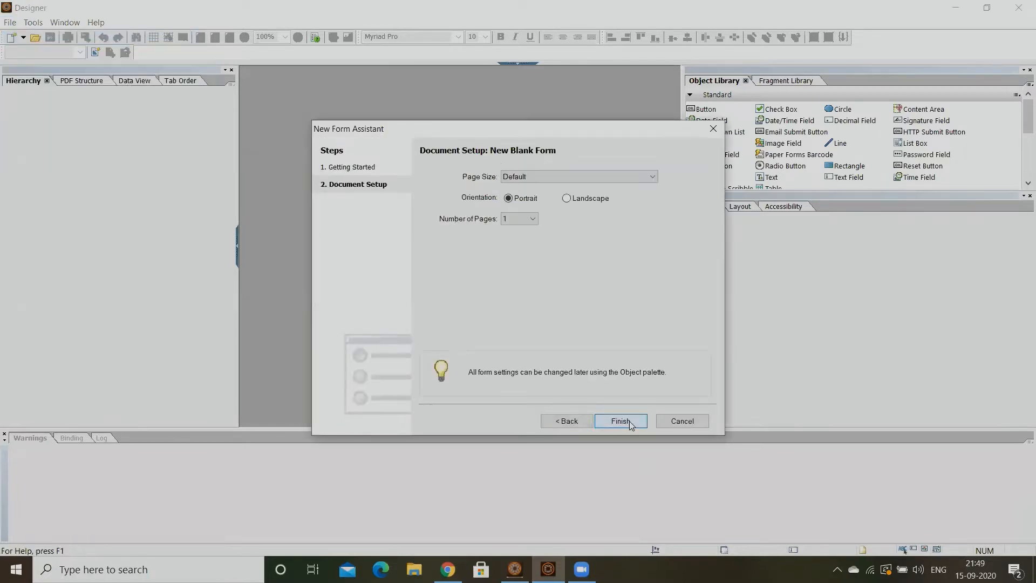
{"action": "left_click", "coordinate": [621, 421]}
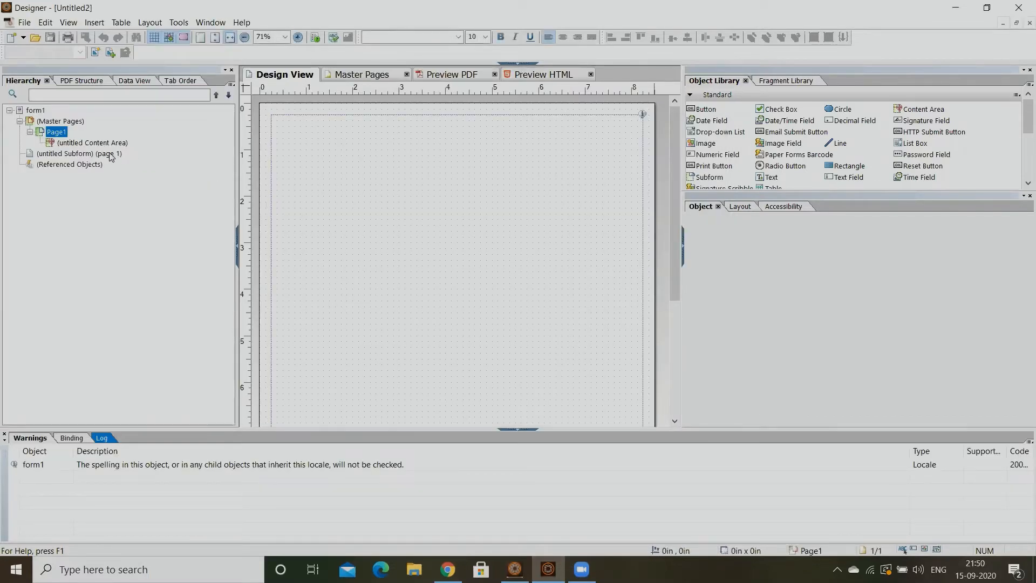
Rename the untitled subform in the Hierarchy palette to table_data_xml.
{"action": "left_click", "coordinate": [64, 154]}
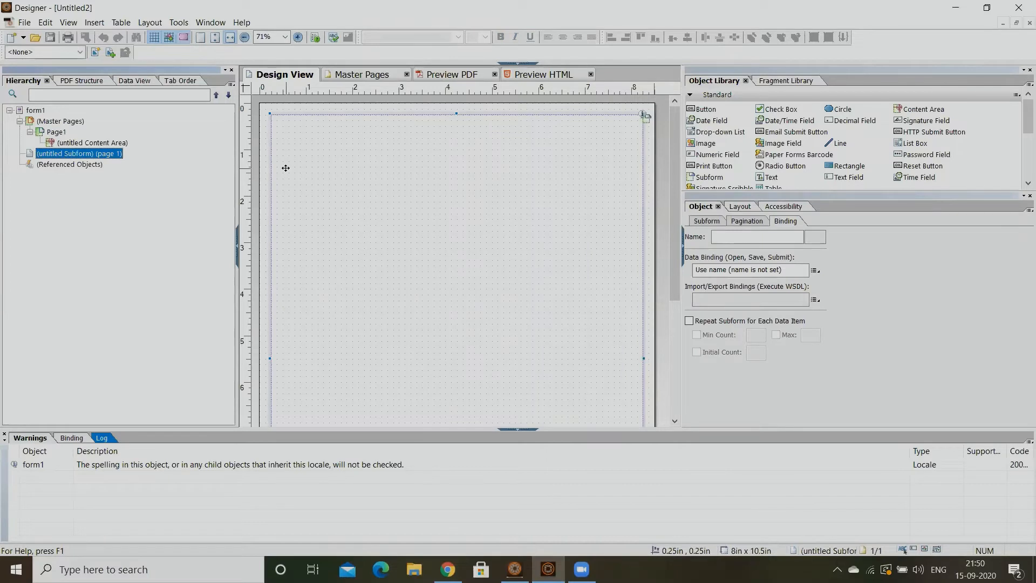
{"action": "double_click", "coordinate": [78, 154]}
{"action": "type", "text": "Table_"}
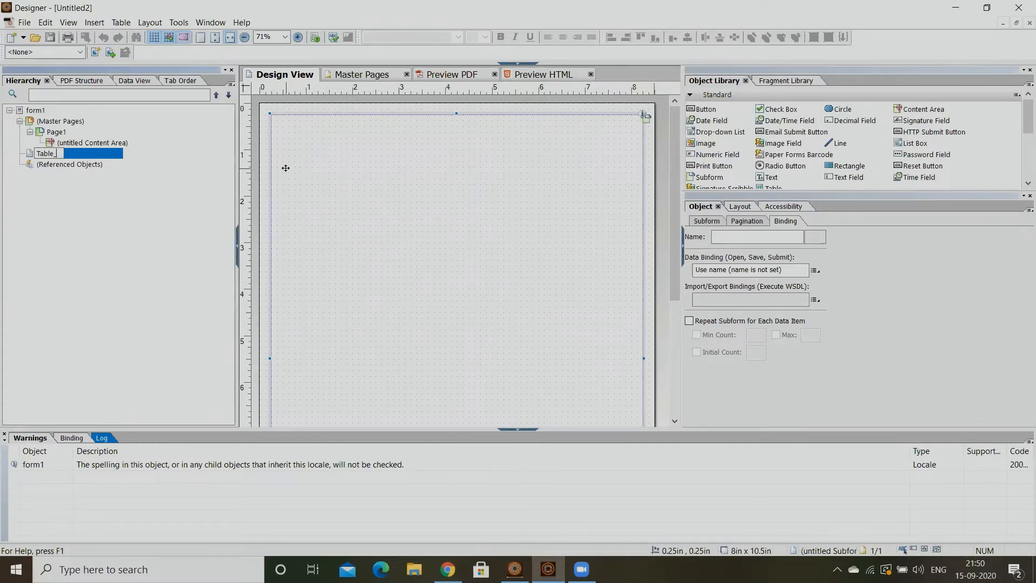
{"action": "type", "text": "da"}
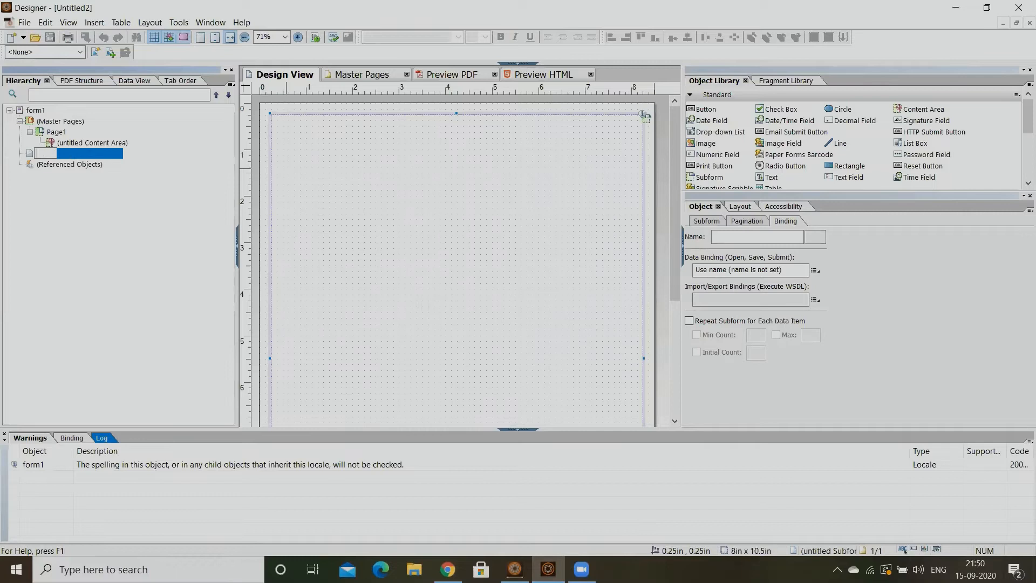
{"action": "type", "text": "table_data"}
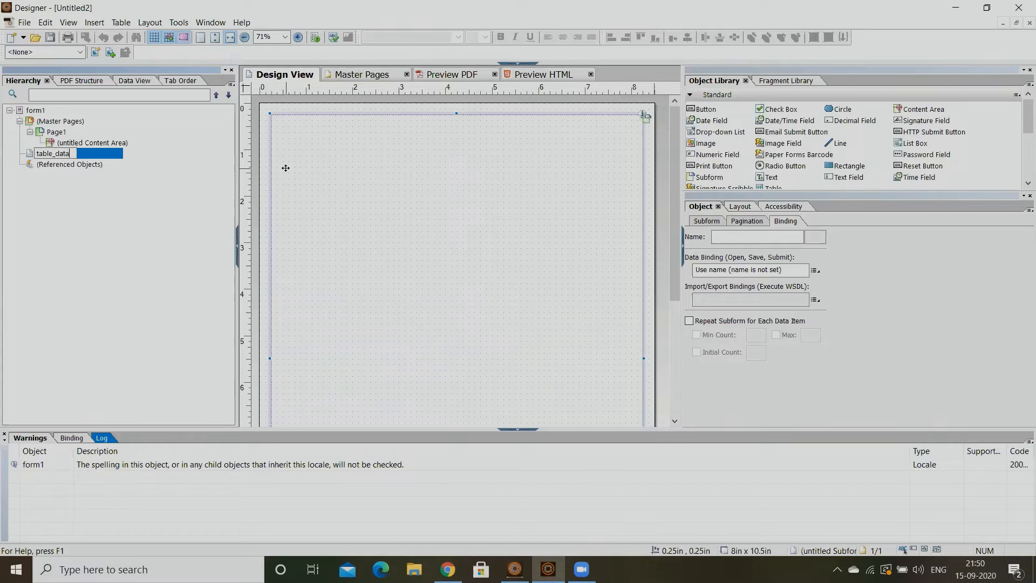
{"action": "type", "text": "_xml"}
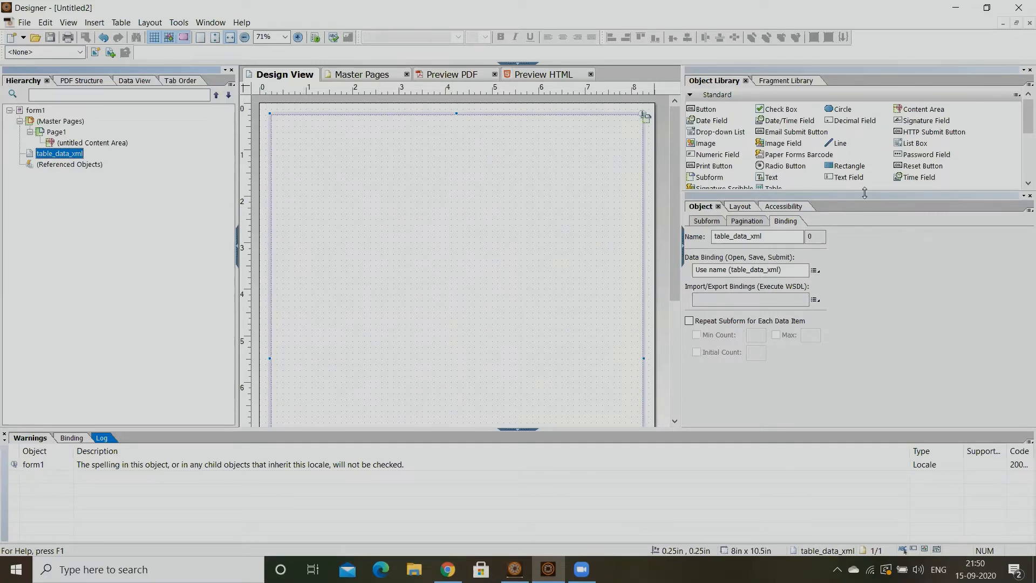
{"action": "mouse_move", "coordinate": [768, 183]}
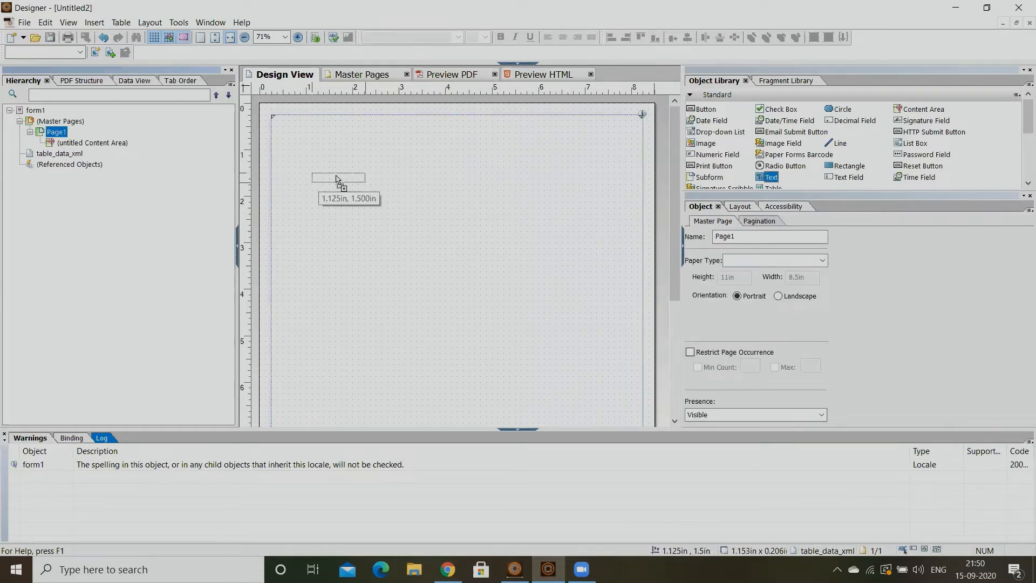
Place a Text object near the page top reading 'ABC Inc - Employees Details Form'.
{"action": "left_click_drag", "start_coordinate": [771, 177], "coordinate": [338, 178]}
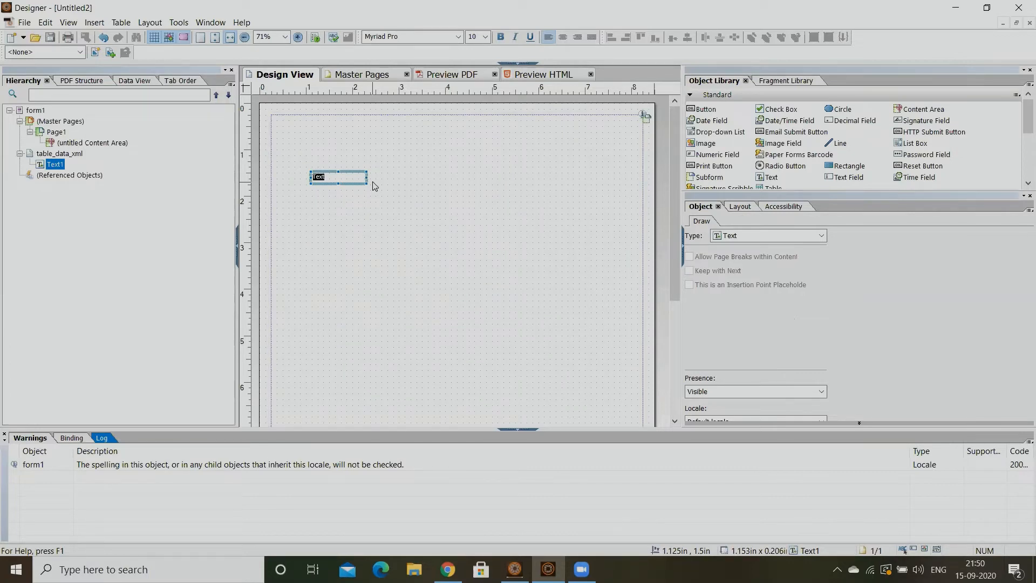
{"action": "type", "text": "ABC Inc - Em"}
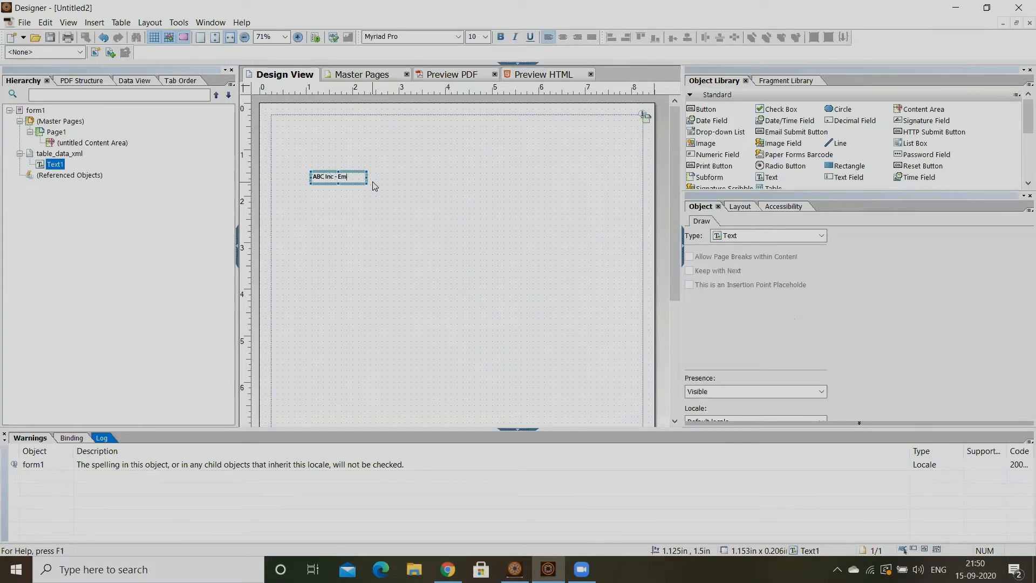
{"action": "type", "text": "ployees Details Form"}
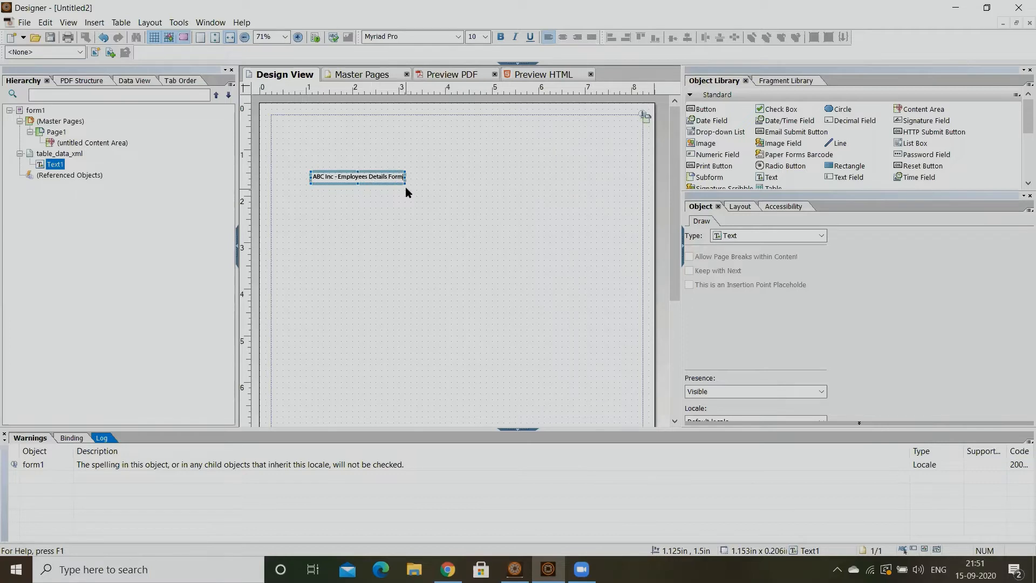
Enlarge the title box and set its text to 24-point OCR A Extended.
{"action": "left_click_drag", "start_coordinate": [404, 188], "coordinate": [581, 202]}
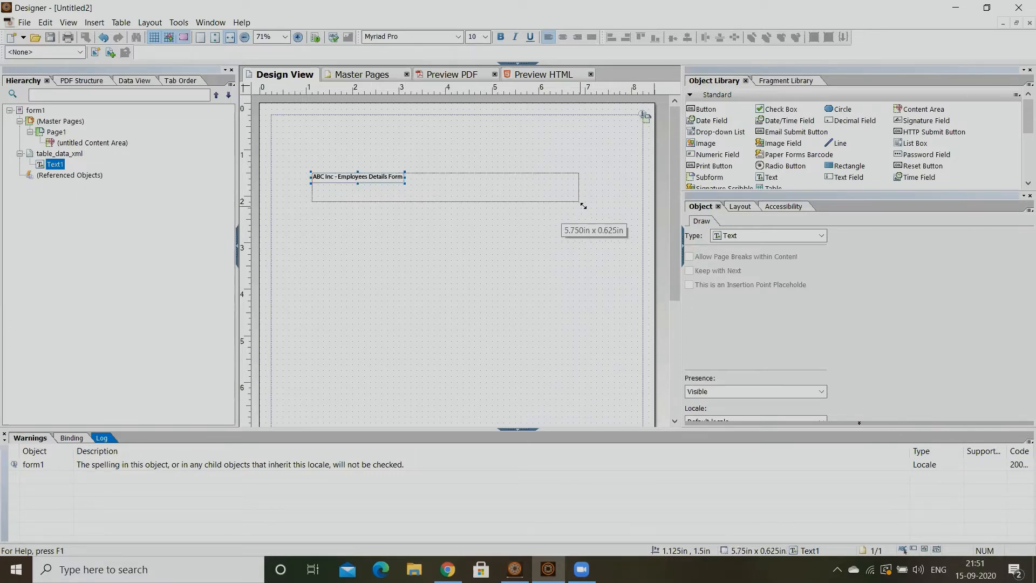
{"action": "left_click_drag", "start_coordinate": [581, 204], "coordinate": [595, 214]}
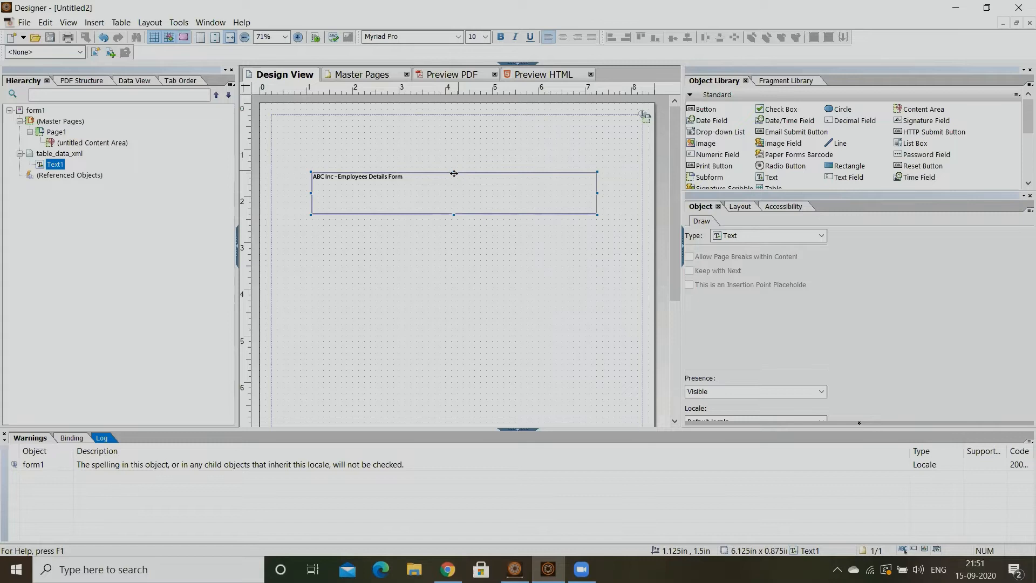
{"action": "left_click", "coordinate": [489, 37]}
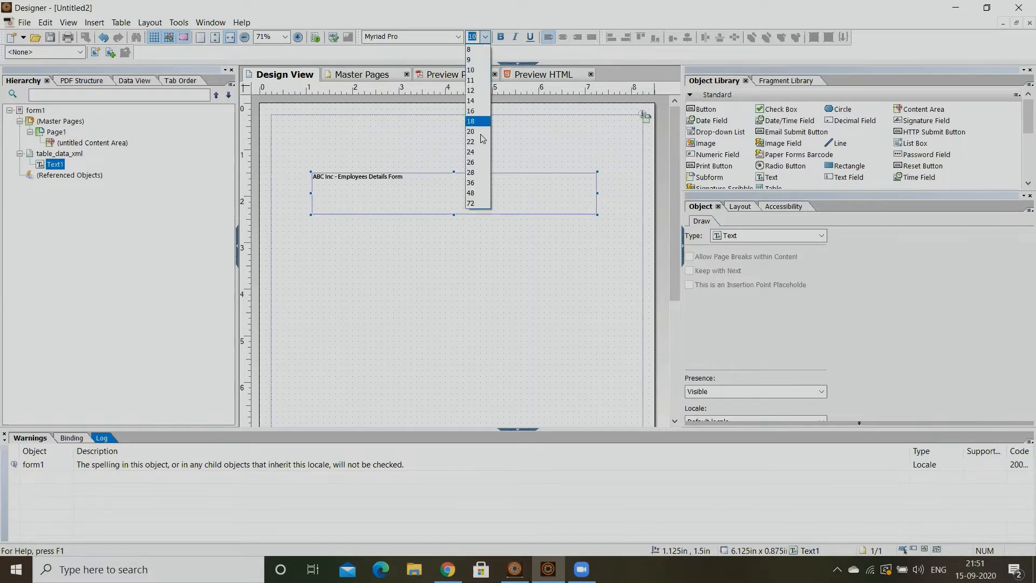
{"action": "left_click", "coordinate": [470, 152]}
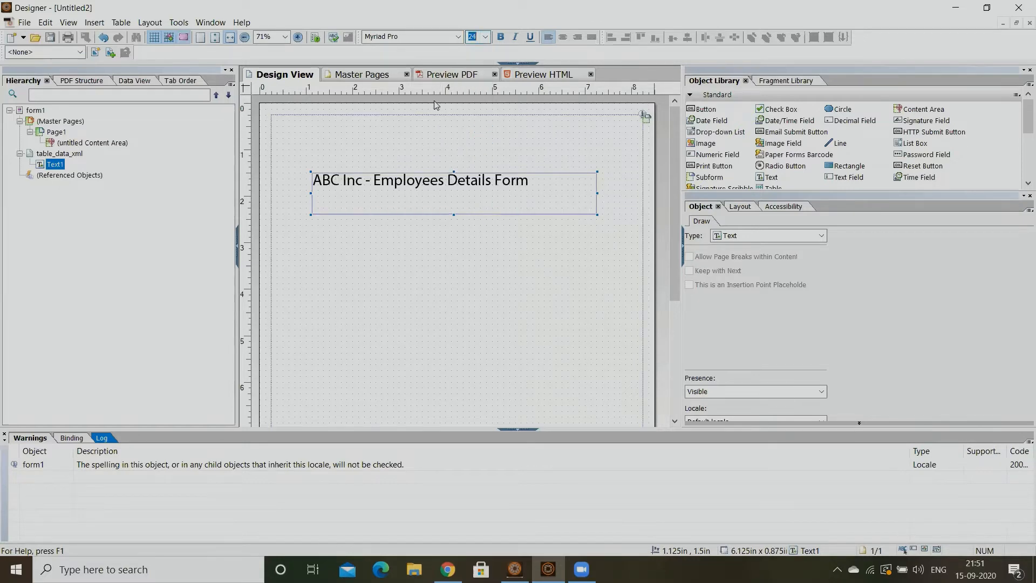
{"action": "mouse_move", "coordinate": [417, 114]}
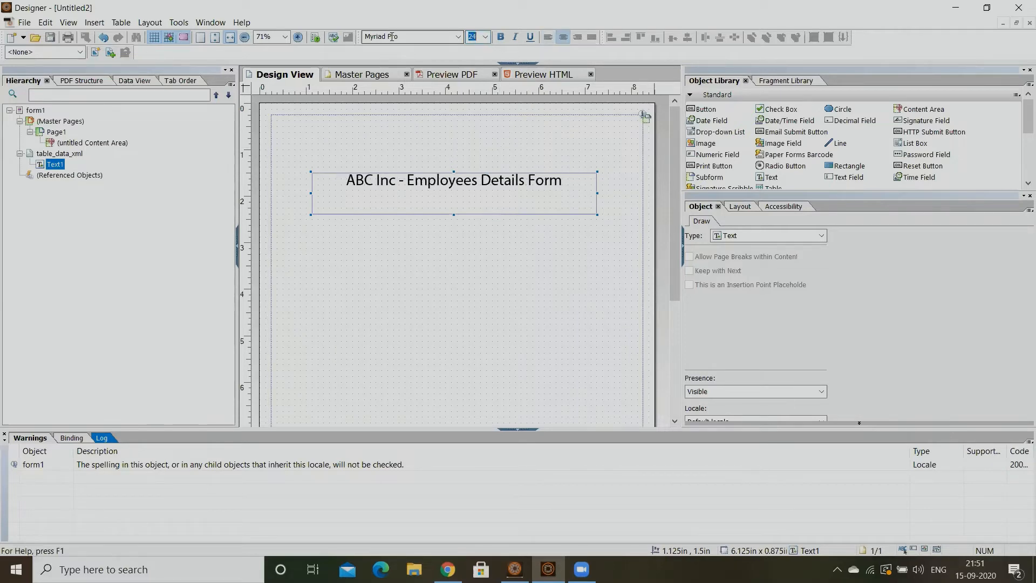
{"action": "triple_click", "coordinate": [405, 36]}
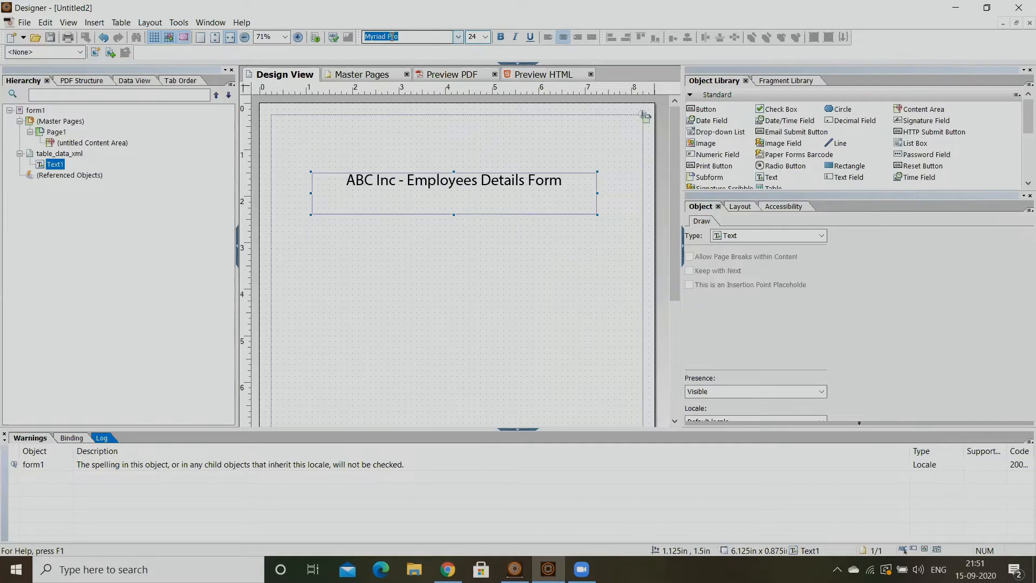
{"action": "left_click", "coordinate": [456, 36]}
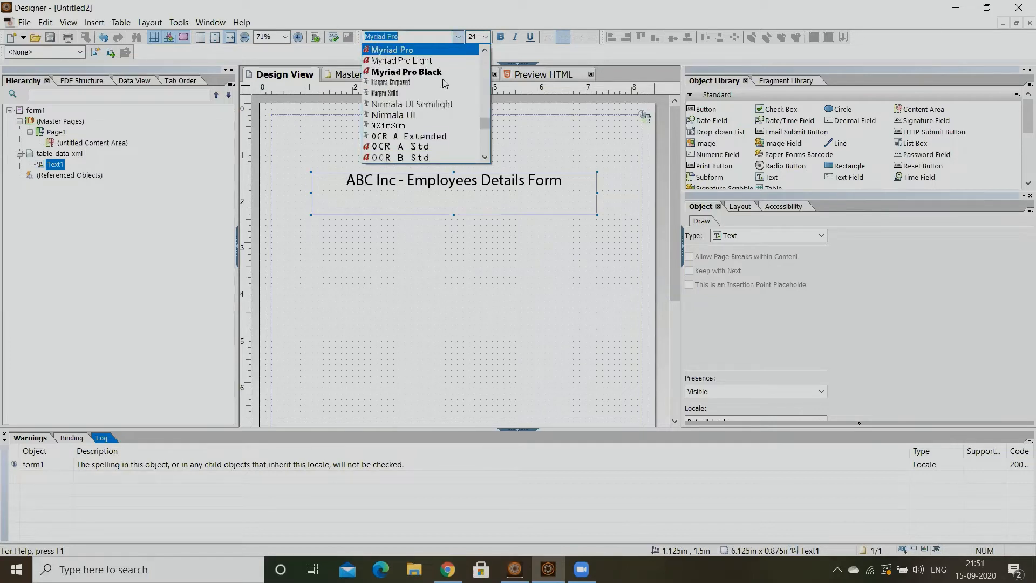
{"action": "left_click", "coordinate": [394, 48]}
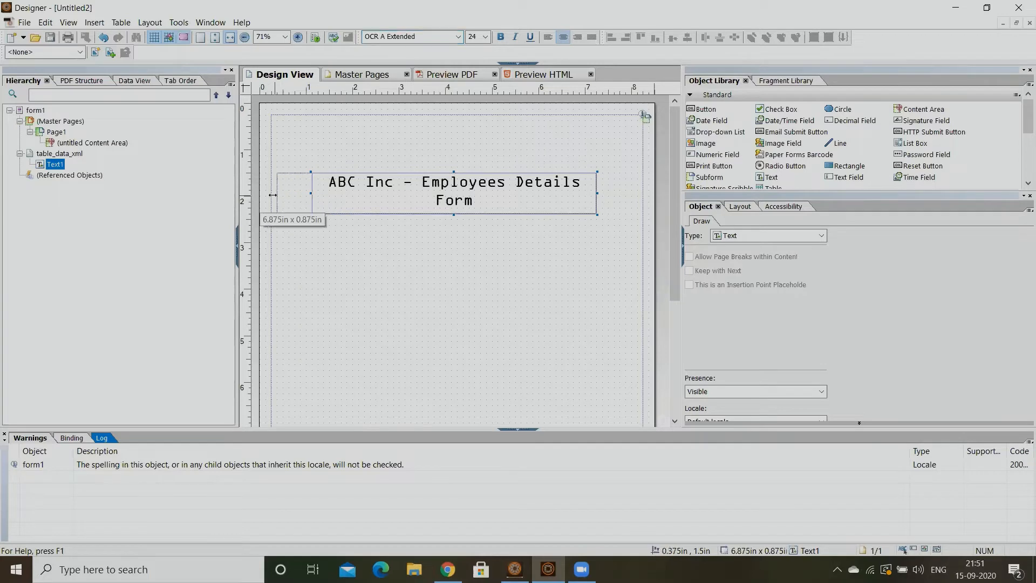
Stretch the title box across the full page width and deselect it.
{"action": "left_click_drag", "start_coordinate": [595, 194], "coordinate": [595, 190]}
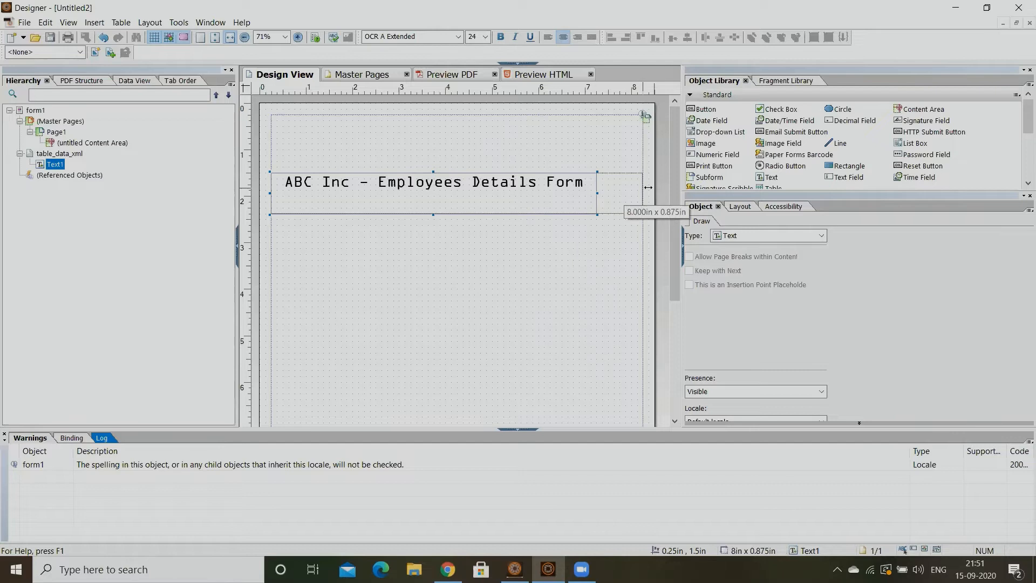
{"action": "left_click", "coordinate": [54, 132]}
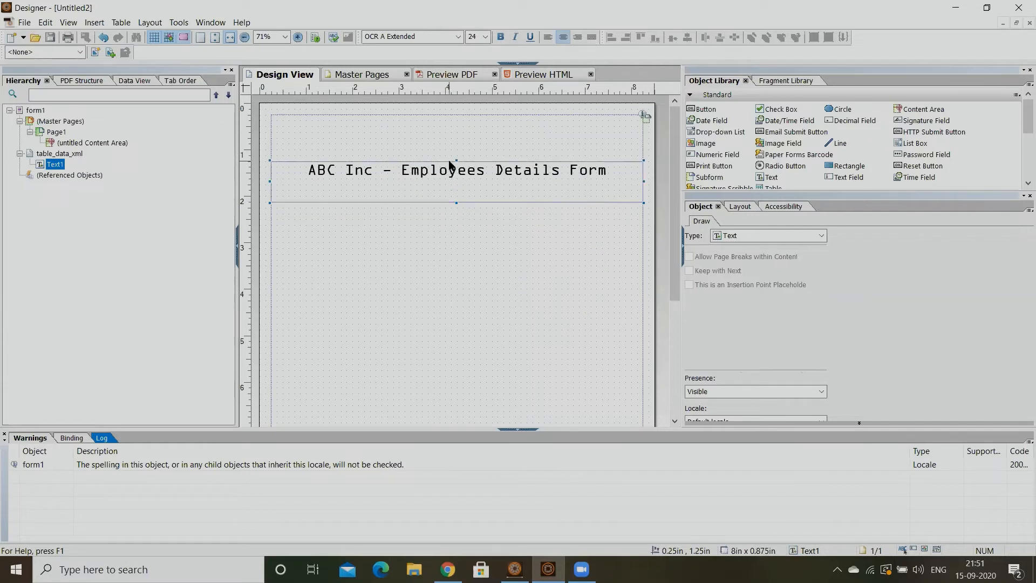
{"action": "left_click", "coordinate": [56, 130]}
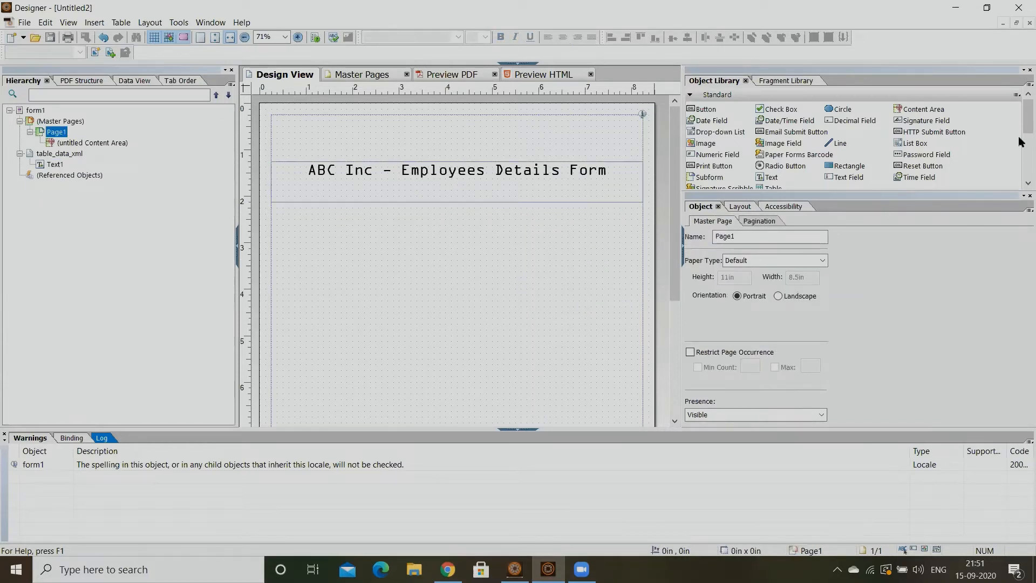
Add a Date Field below the title on the right and change its caption to Date.
{"action": "scroll", "scroll_direction": "down", "scroll_amount": 3}
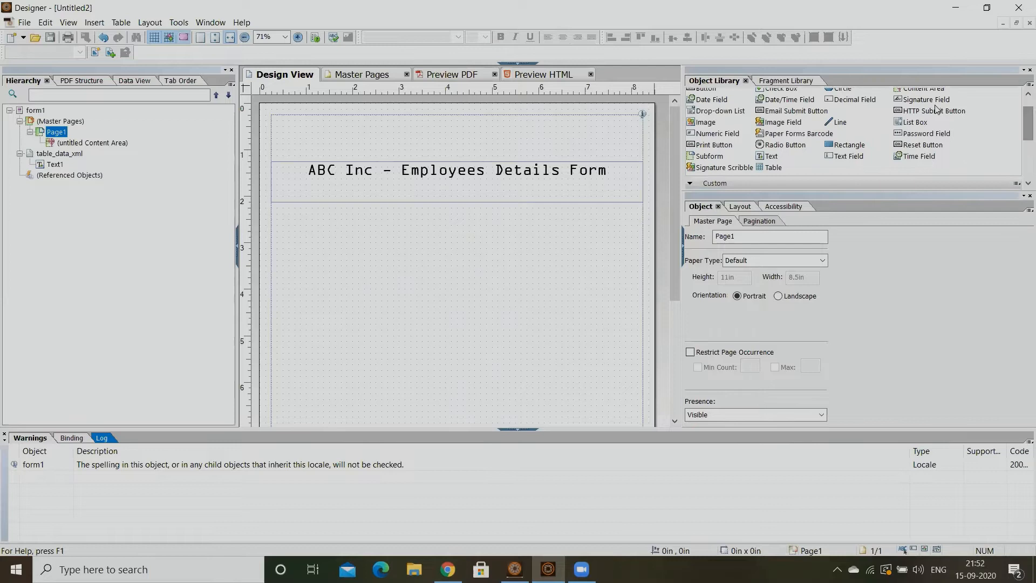
{"action": "mouse_move", "coordinate": [910, 169]}
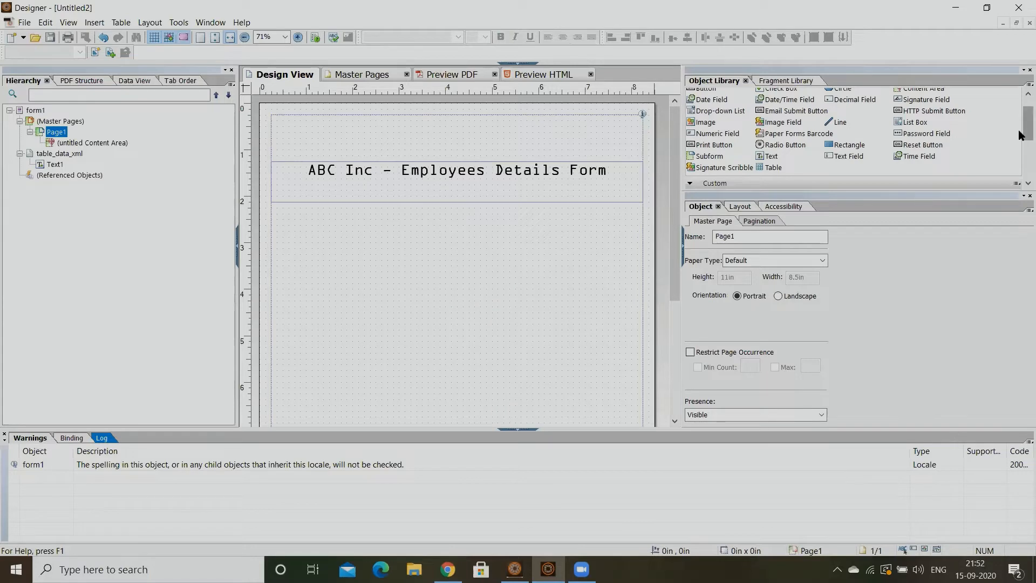
{"action": "mouse_move", "coordinate": [786, 110]}
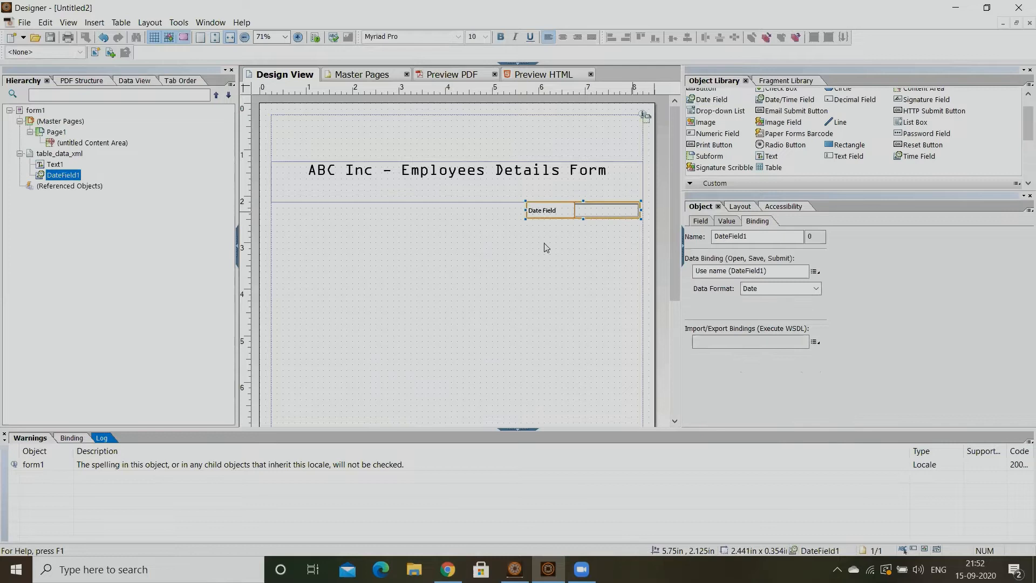
{"action": "double_click", "coordinate": [542, 210]}
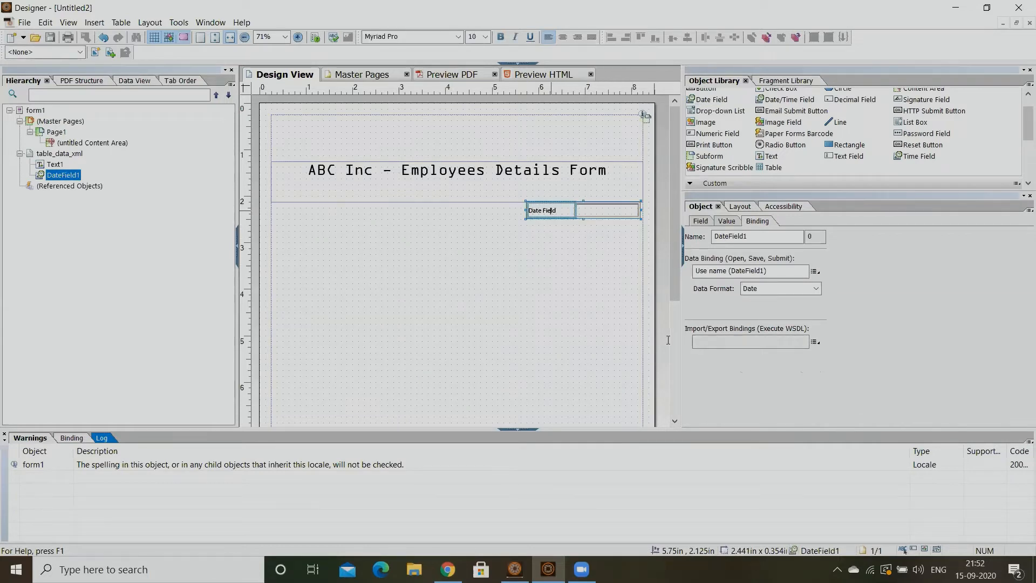
{"action": "double_click", "coordinate": [541, 210]}
{"action": "type", "text": "Date"}
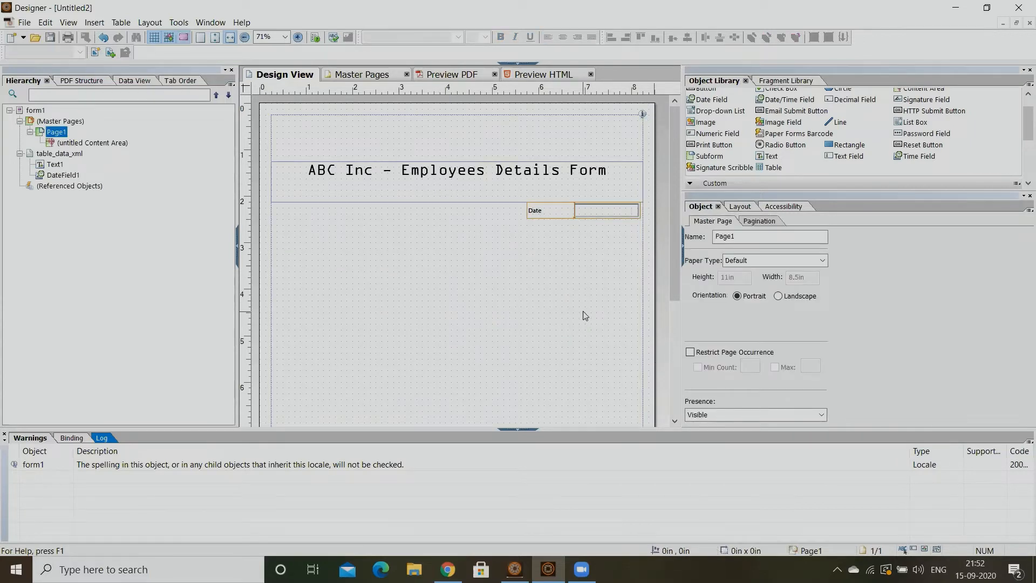
{"action": "mouse_move", "coordinate": [788, 169]}
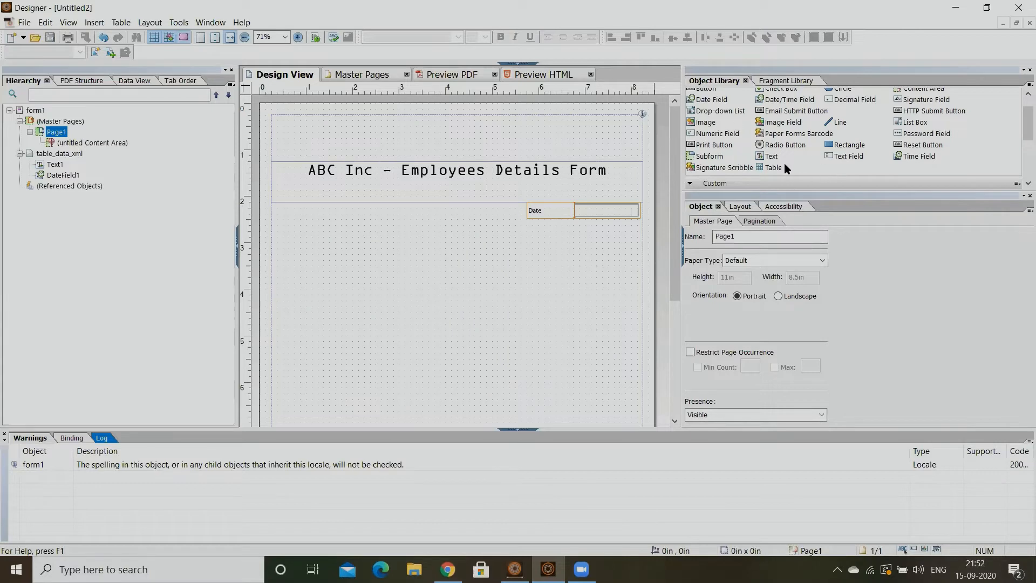
{"action": "mouse_move", "coordinate": [770, 157]}
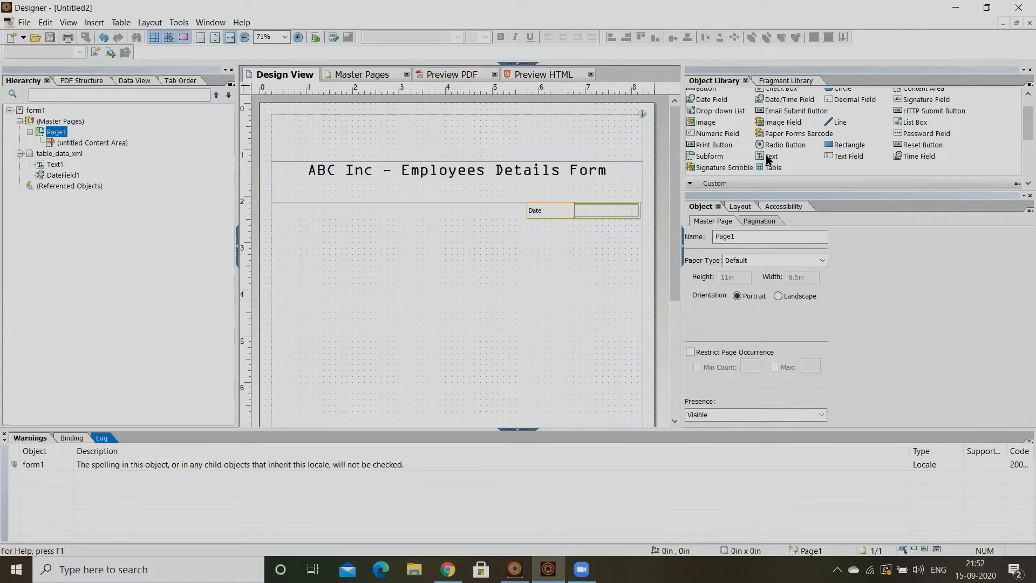
Place a Text object below the title on the left and set its text to India.
{"action": "left_click_drag", "start_coordinate": [771, 155], "coordinate": [305, 212]}
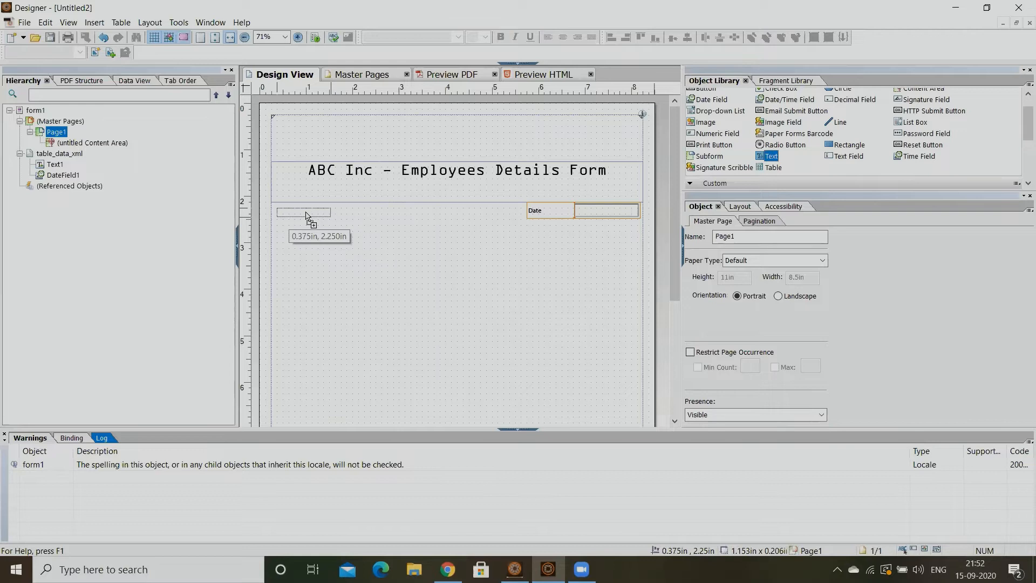
{"action": "left_click_drag", "start_coordinate": [304, 212], "coordinate": [547, 230]}
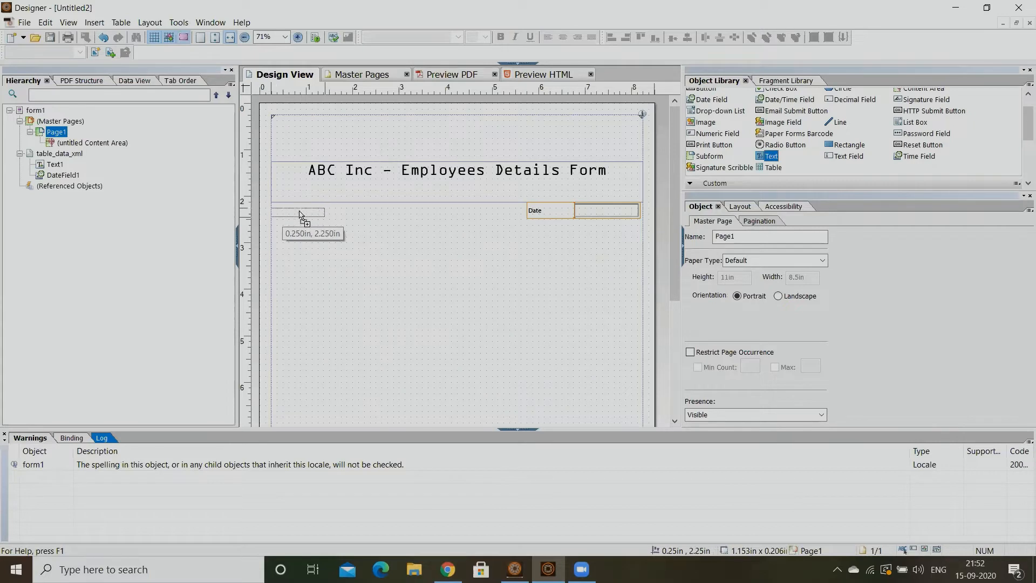
{"action": "left_click", "coordinate": [298, 211]}
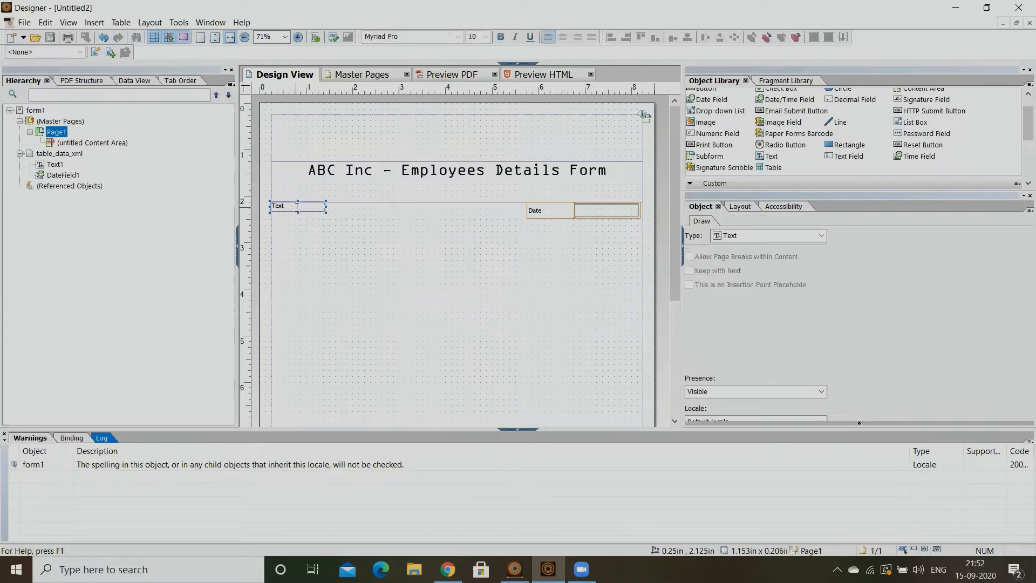
{"action": "double_click", "coordinate": [277, 205]}
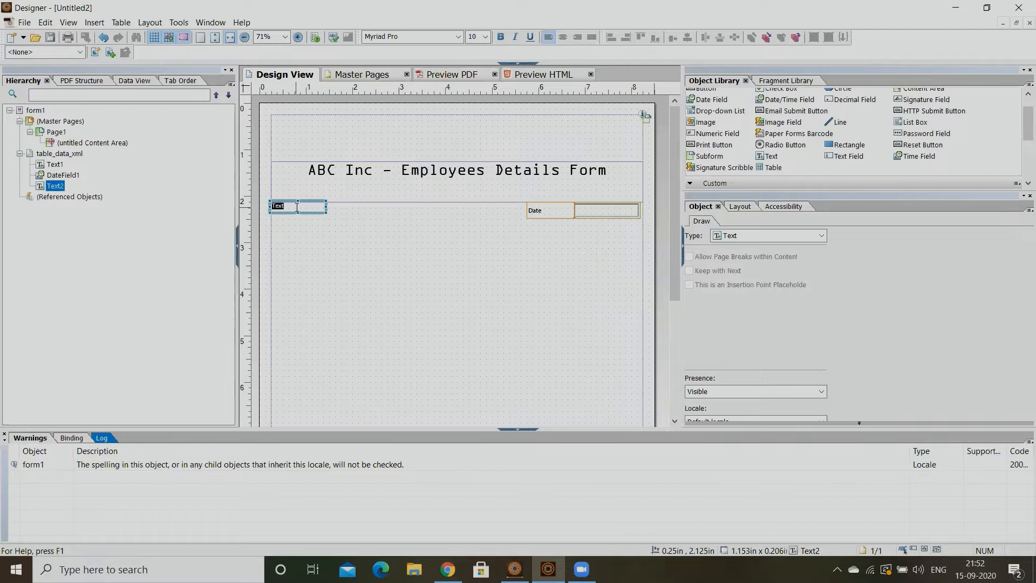
{"action": "type", "text": "India"}
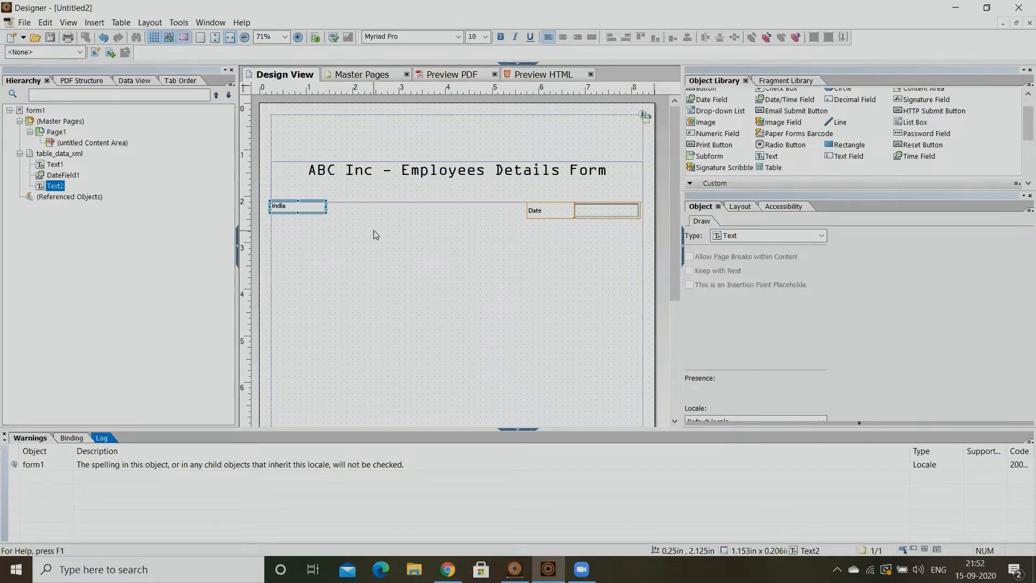
{"action": "left_click", "coordinate": [57, 131]}
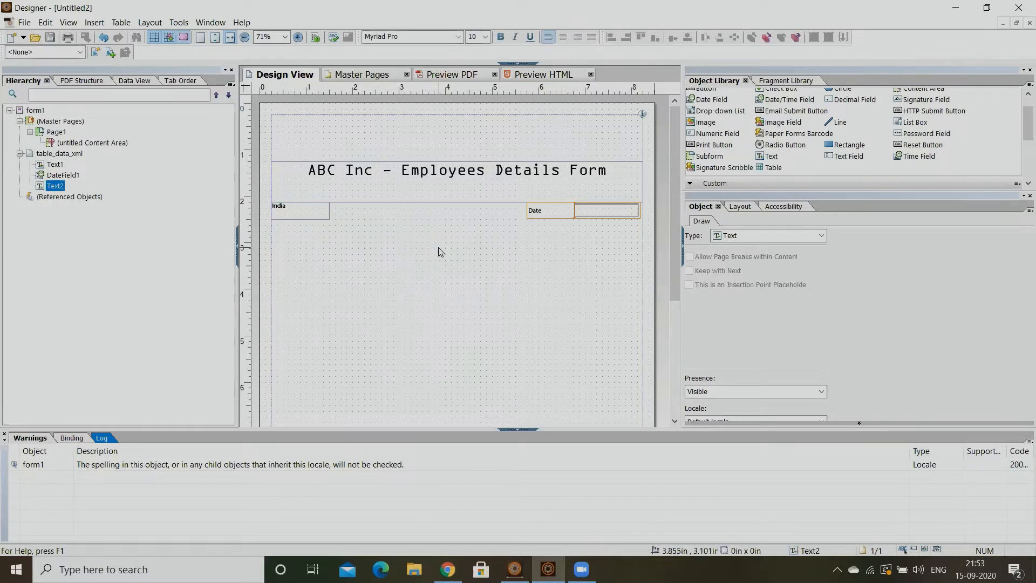
{"action": "left_click", "coordinate": [54, 132]}
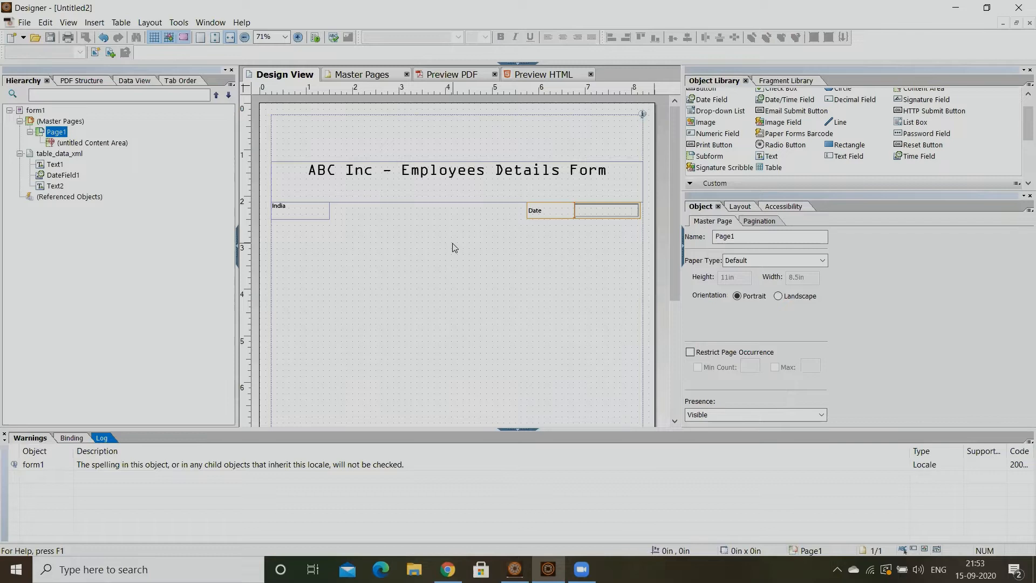
{"action": "mouse_move", "coordinate": [848, 155]}
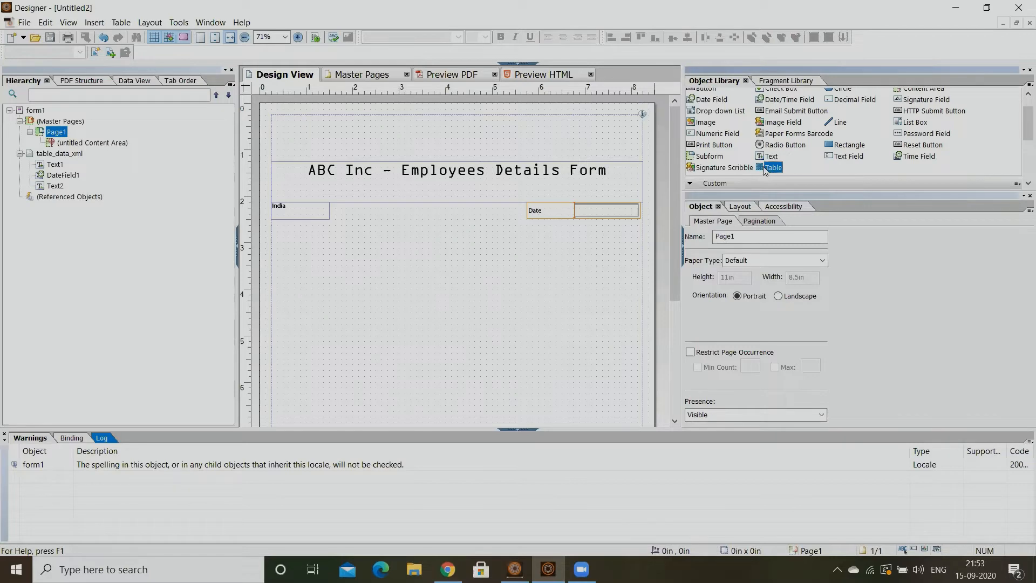
Insert a table with 3 columns, a header row and 1 body row below the India row.
{"action": "left_click_drag", "start_coordinate": [772, 167], "coordinate": [428, 278]}
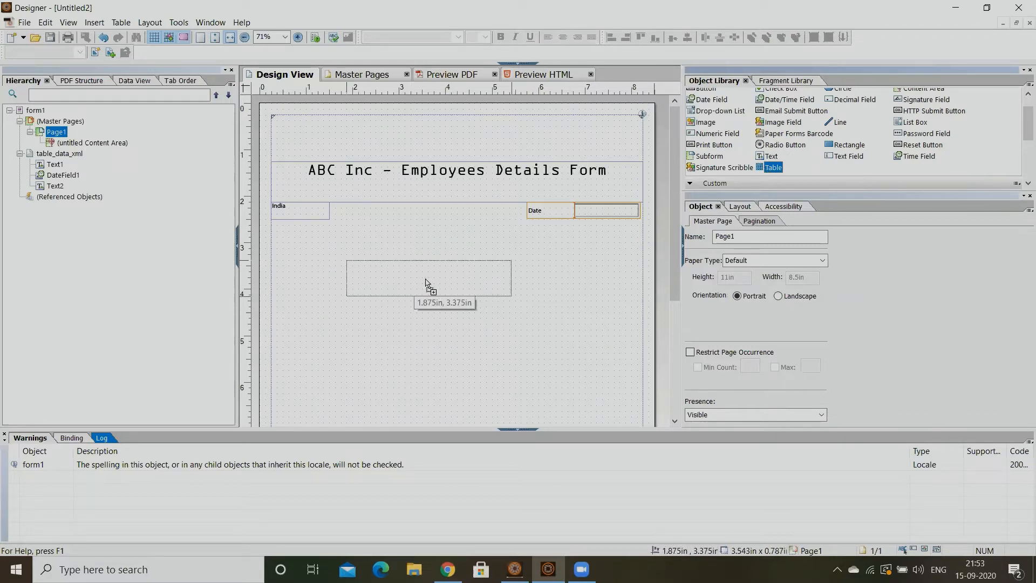
{"action": "left_click", "coordinate": [775, 167]}
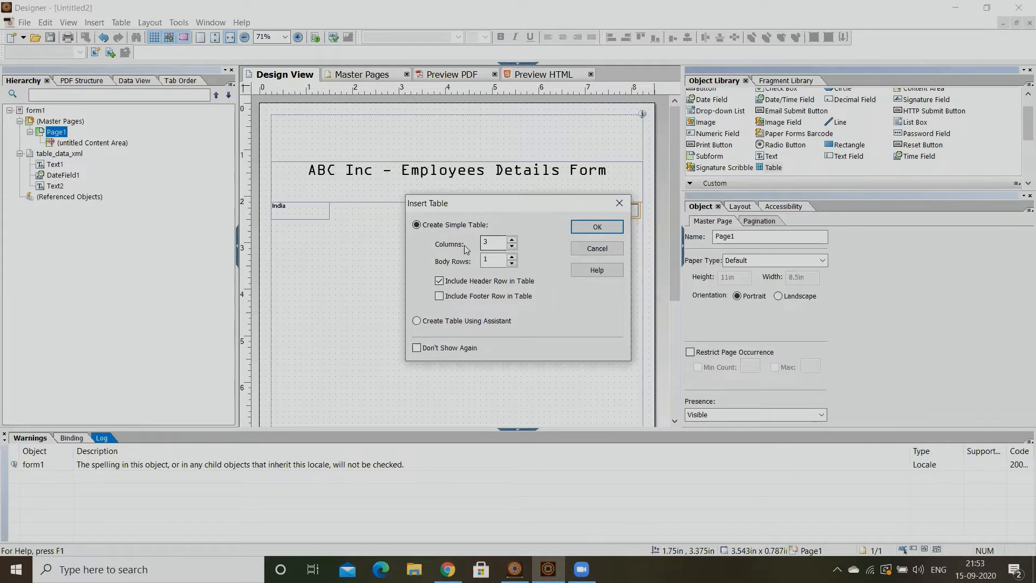
{"action": "left_click", "coordinate": [494, 242]}
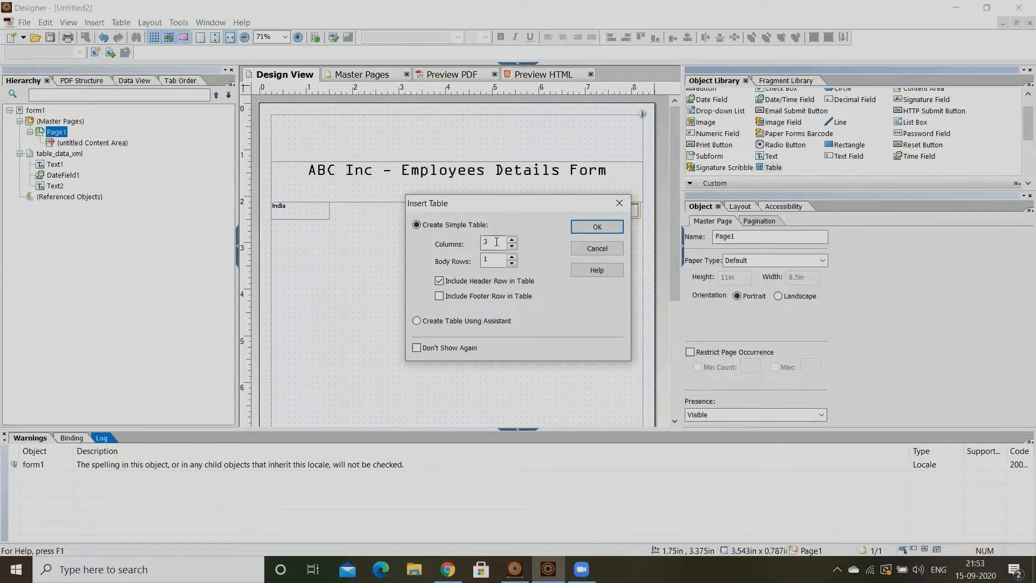
{"action": "type", "text": "4"}
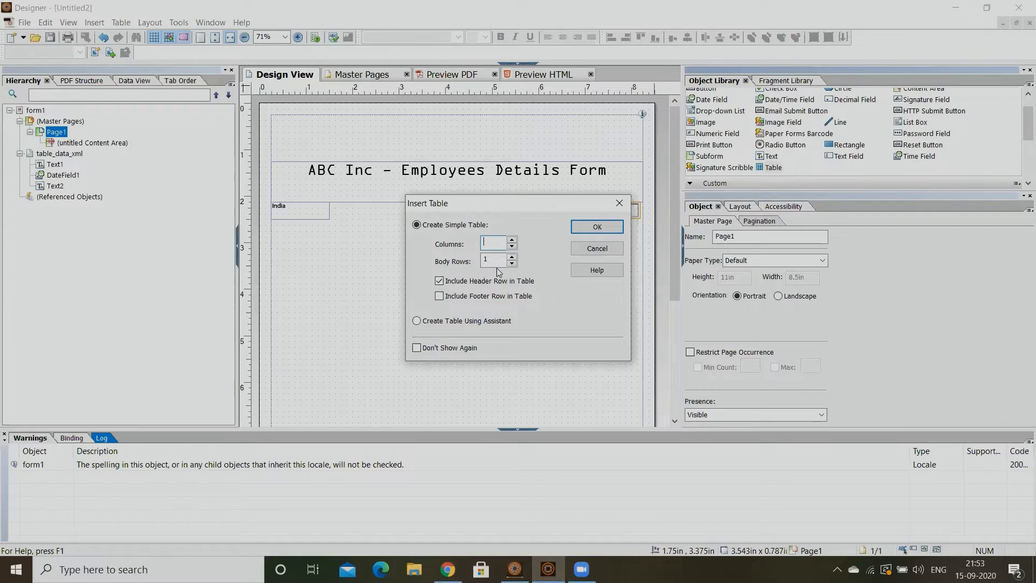
{"action": "type", "text": "3"}
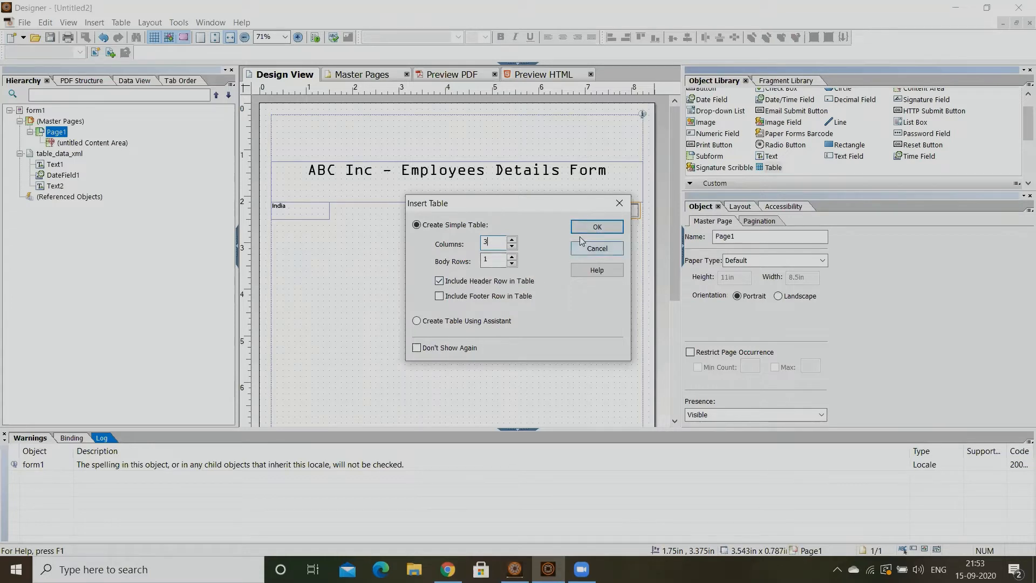
{"action": "left_click", "coordinate": [597, 227]}
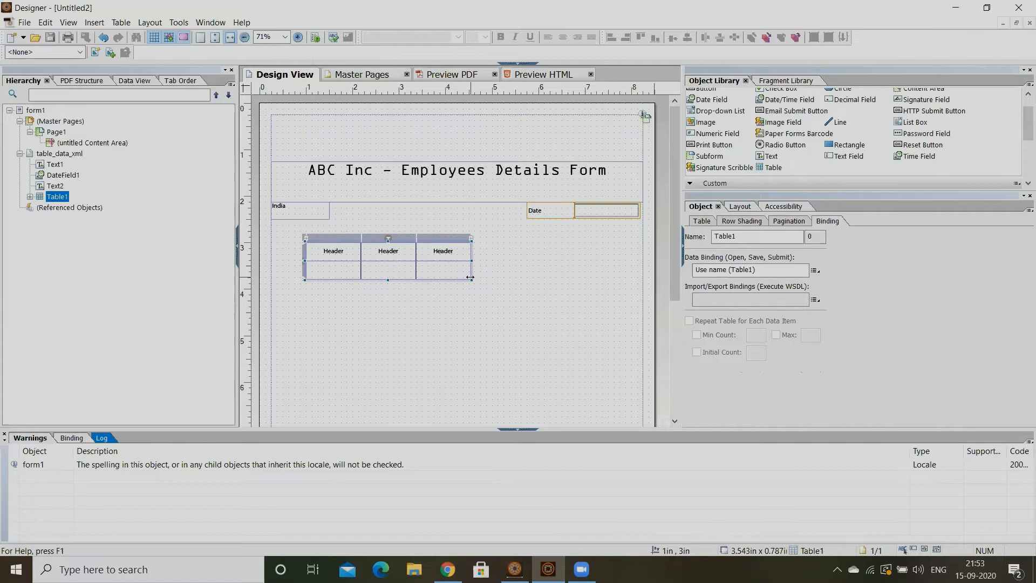
Resize Table1 with its handles to about 7 in wide by 1.25 in tall.
{"action": "left_click_drag", "start_coordinate": [471, 278], "coordinate": [596, 323]}
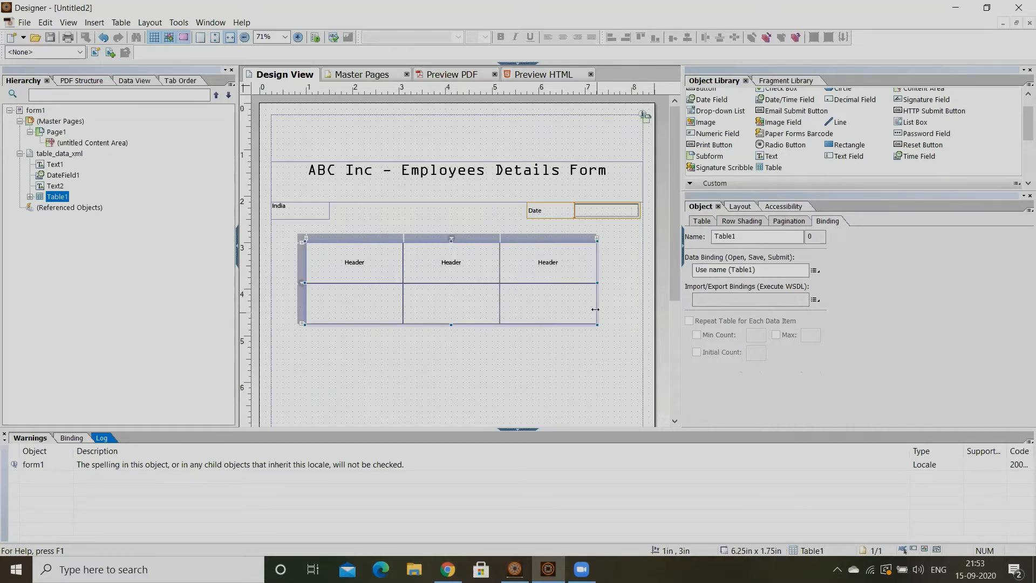
{"action": "left_click_drag", "start_coordinate": [596, 310], "coordinate": [621, 308]}
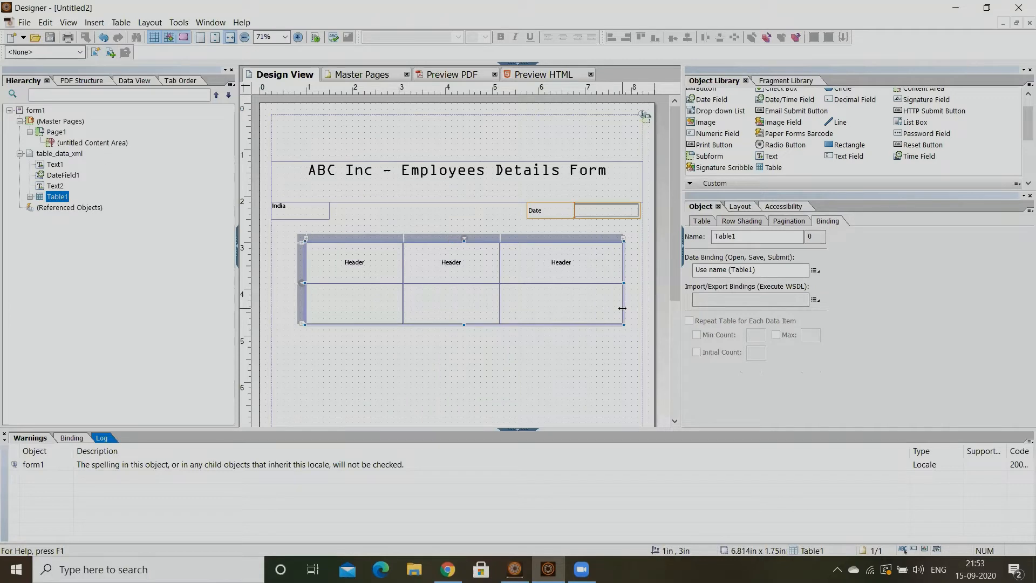
{"action": "left_click_drag", "start_coordinate": [621, 322], "coordinate": [596, 325]}
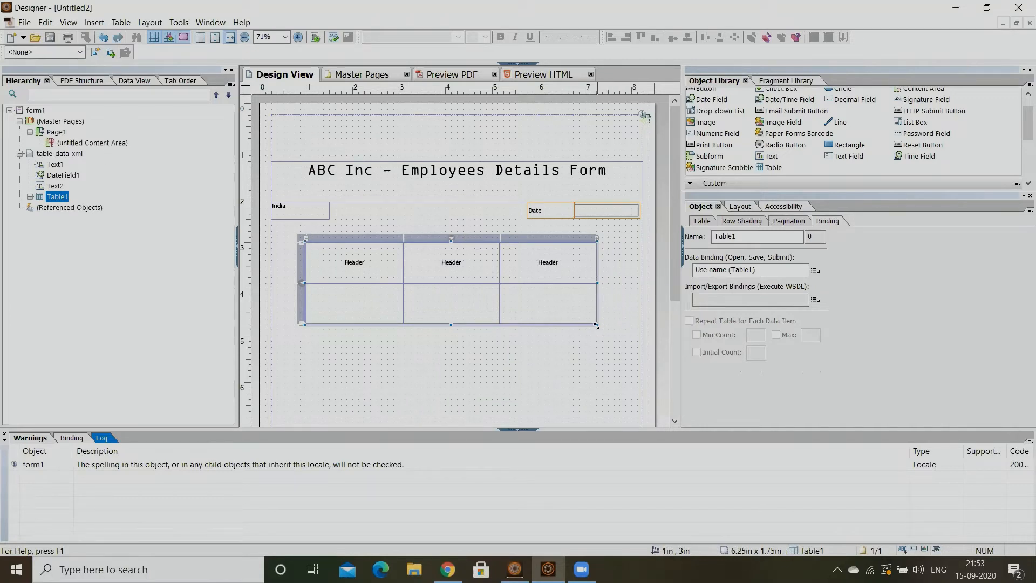
{"action": "left_click_drag", "start_coordinate": [596, 325], "coordinate": [632, 301]}
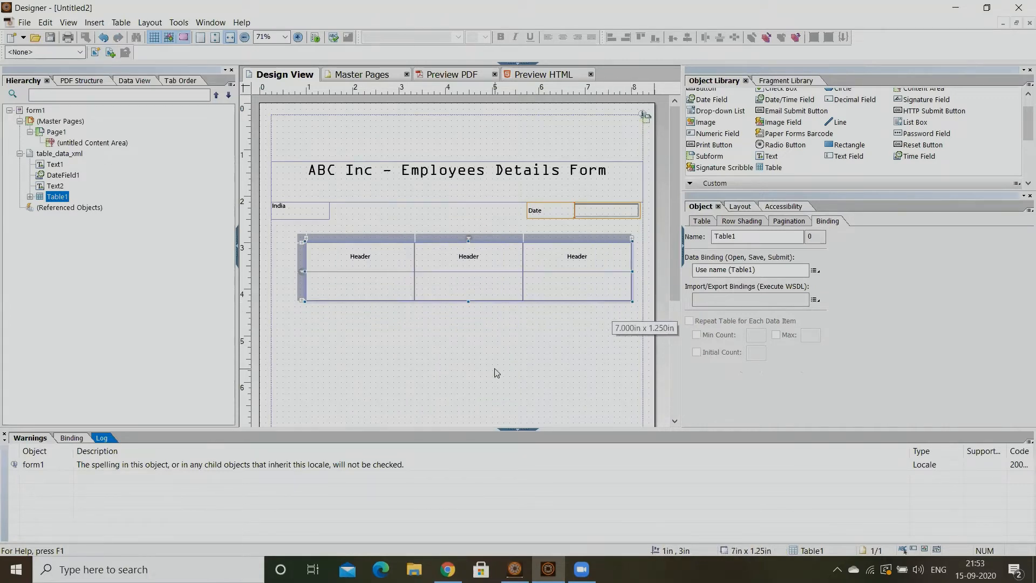
{"action": "double_click", "coordinate": [361, 257]}
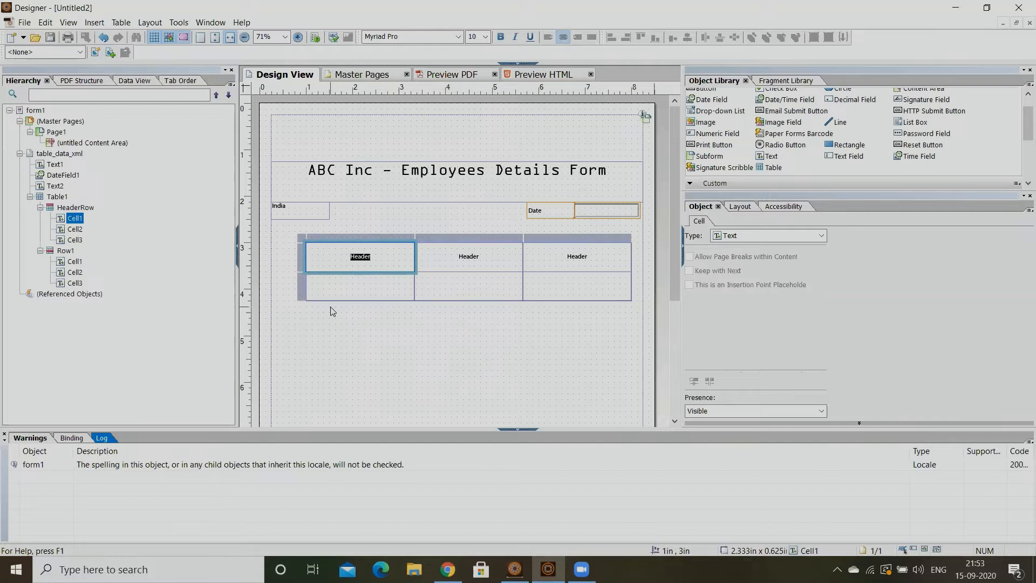
Set the three header cells to EMP ID, EMP Name and City.
{"action": "type", "text": "EMP ID"}
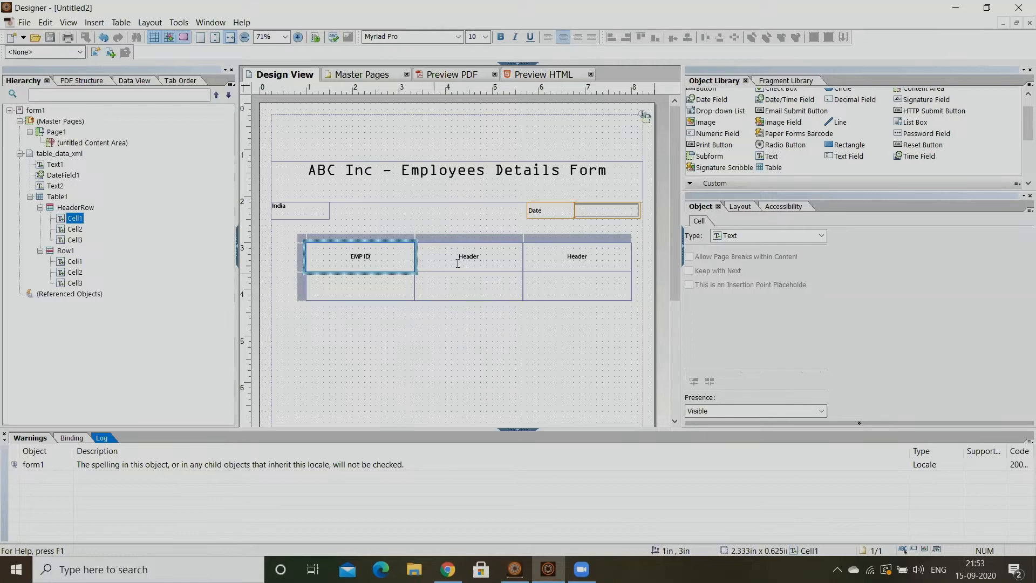
{"action": "double_click", "coordinate": [468, 257]}
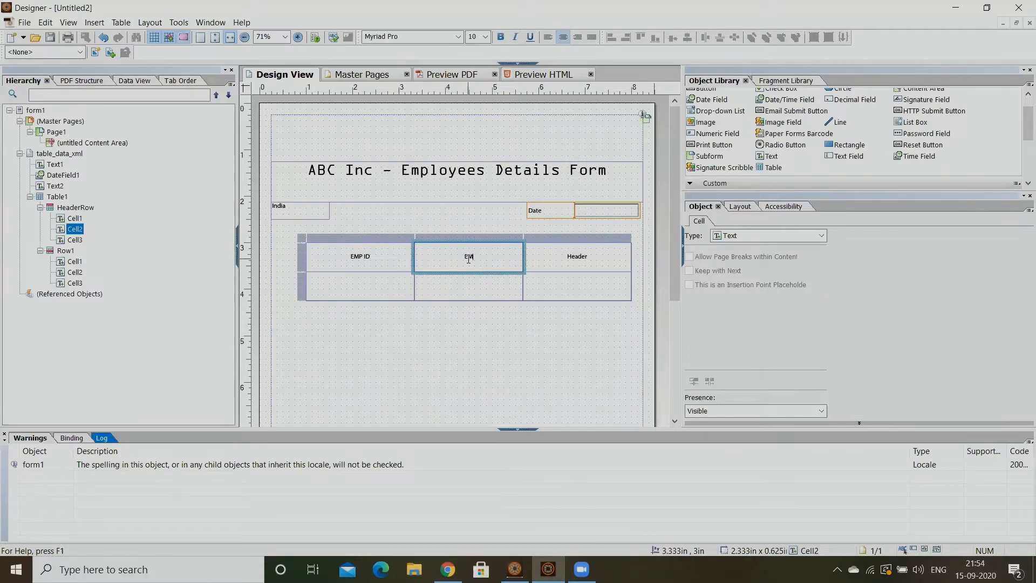
{"action": "type", "text": "EMP Name"}
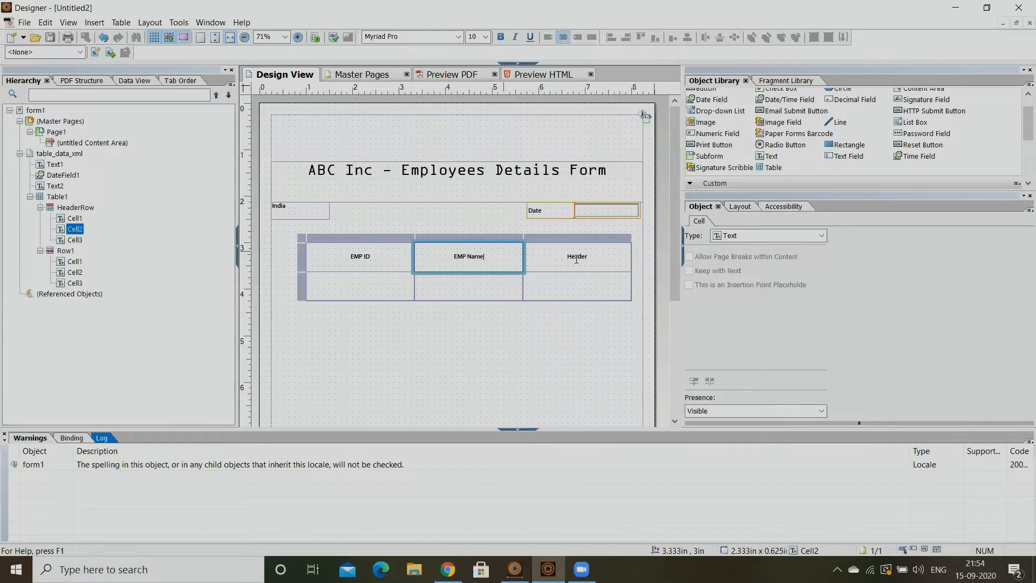
{"action": "left_click", "coordinate": [576, 257]}
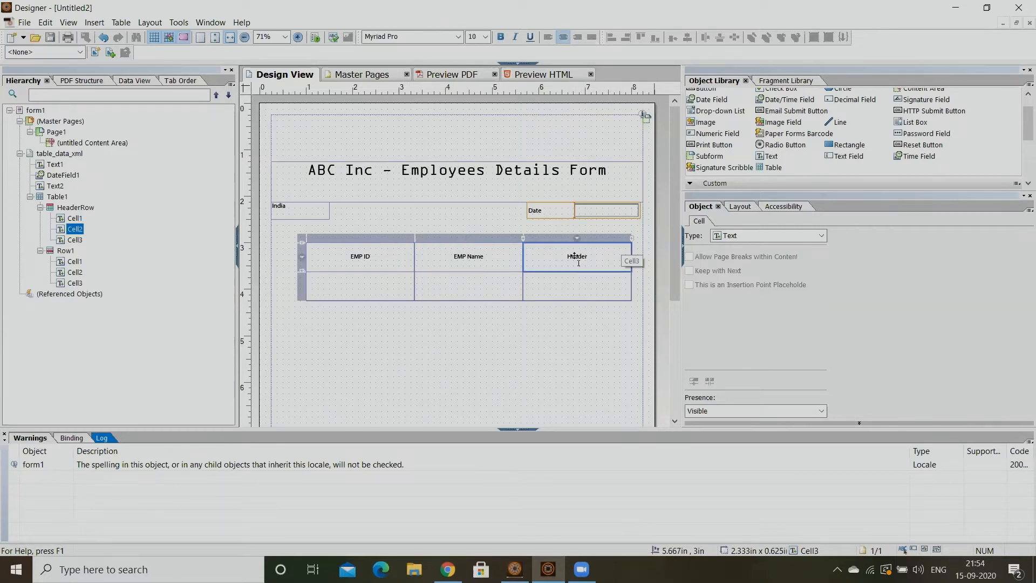
{"action": "type", "text": "City"}
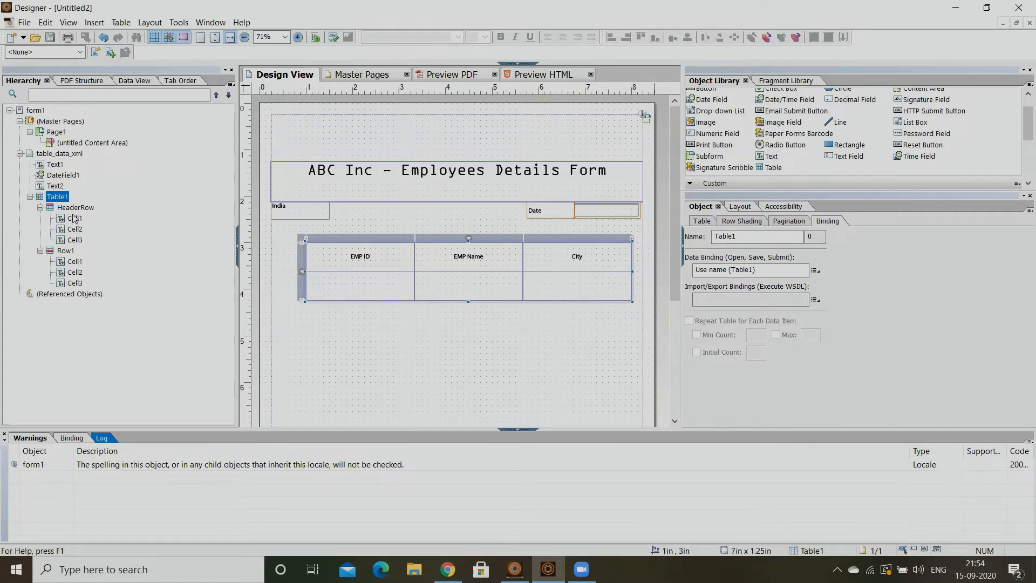
Select Row1 and enable Repeat Row for Each Data Item on the Binding tab.
{"action": "left_click", "coordinate": [75, 208]}
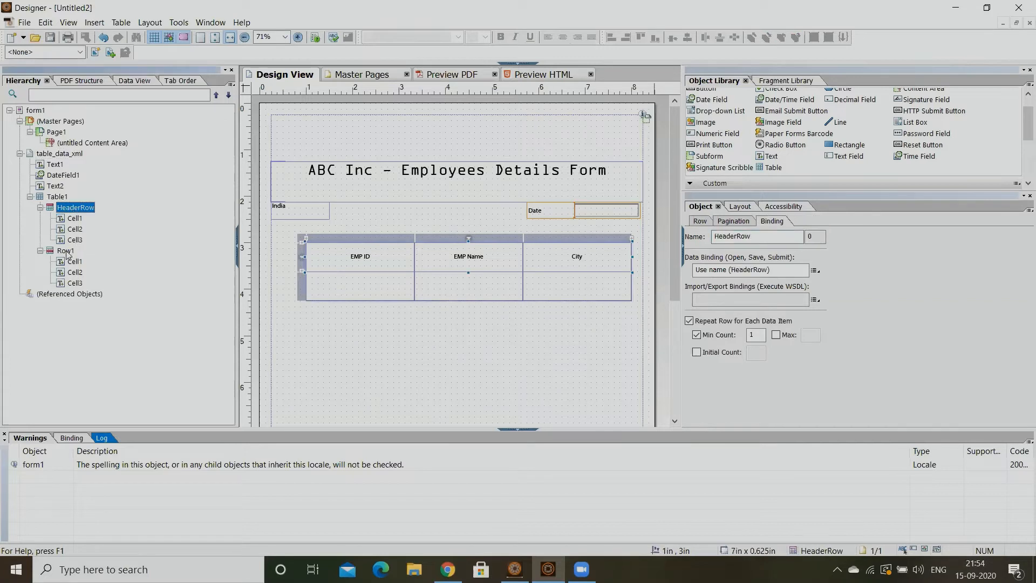
{"action": "left_click", "coordinate": [65, 250]}
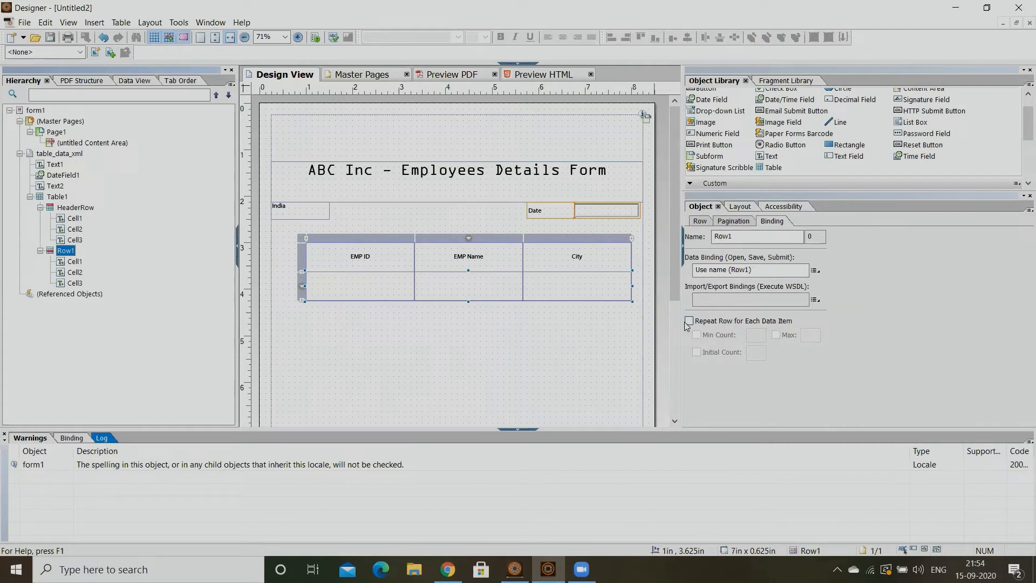
{"action": "left_click", "coordinate": [689, 321]}
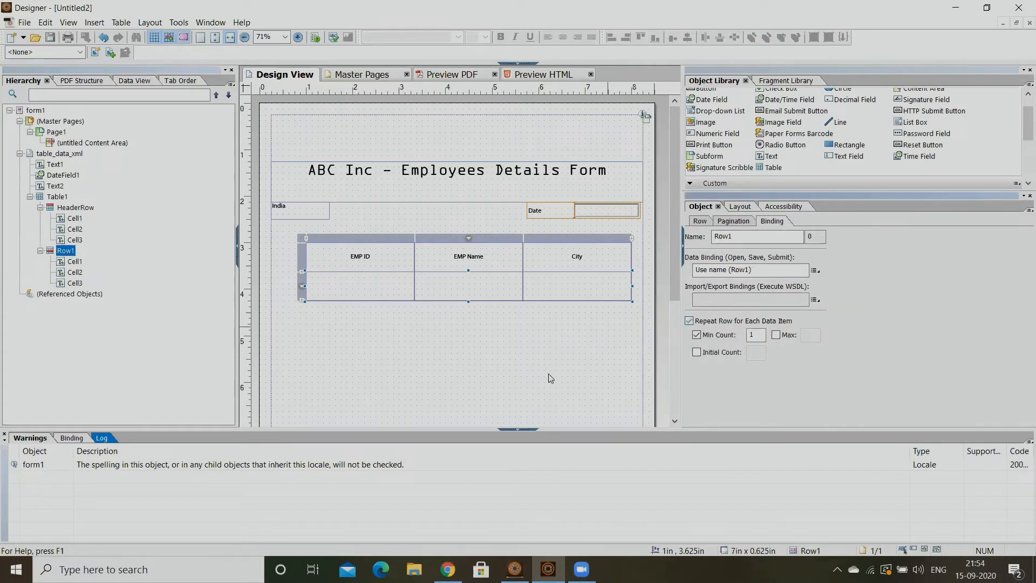
{"action": "mouse_move", "coordinate": [587, 380]}
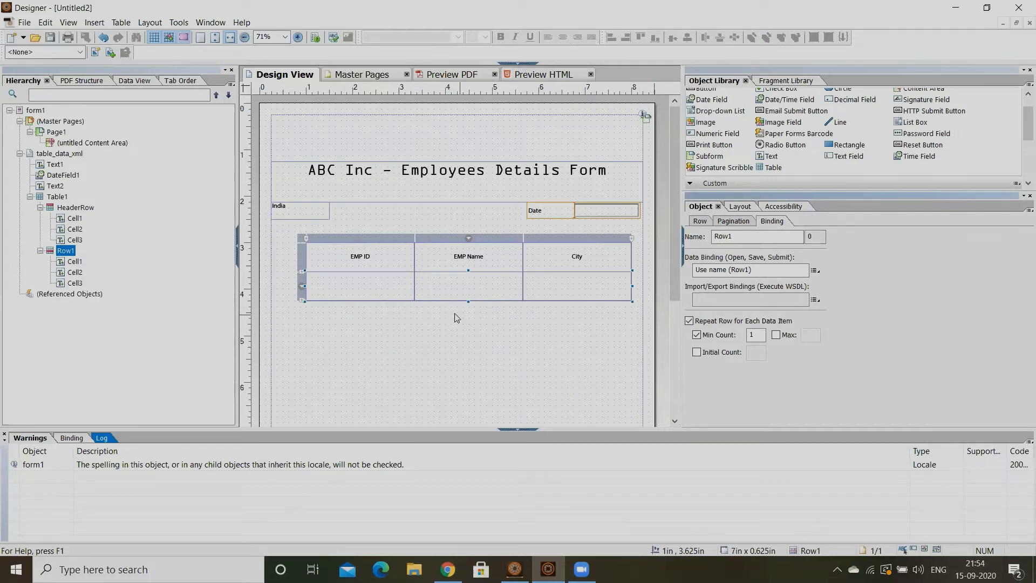
{"action": "mouse_move", "coordinate": [374, 291]}
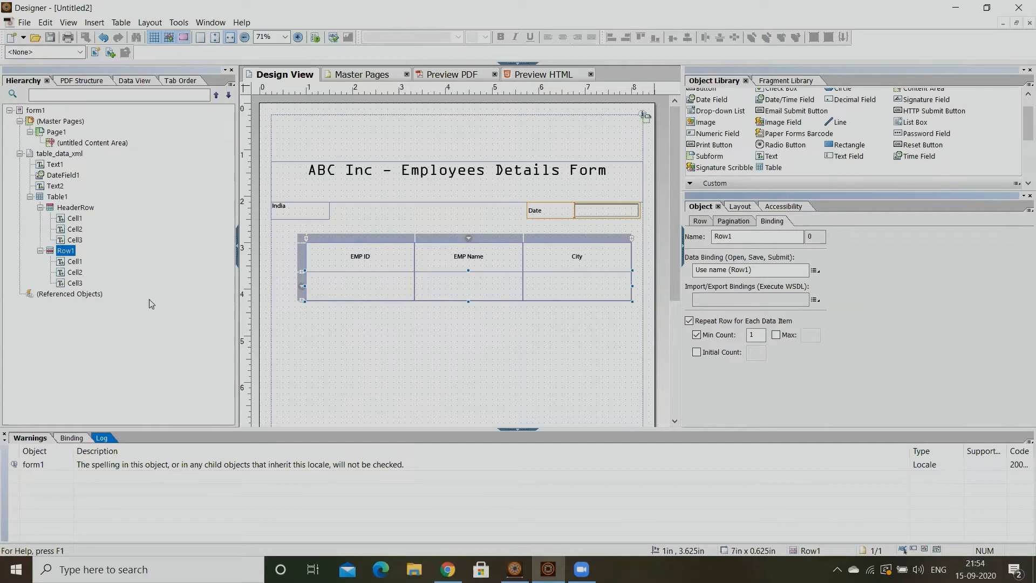
{"action": "left_click", "coordinate": [132, 80]}
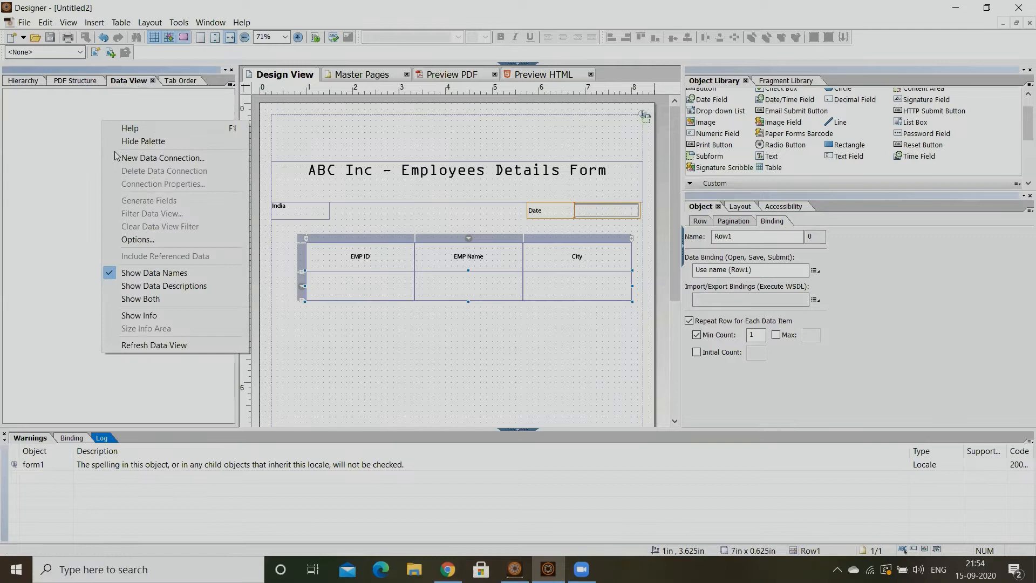
Start a new data connection that uses Sample XML Data as its source.
{"action": "left_click", "coordinate": [162, 158]}
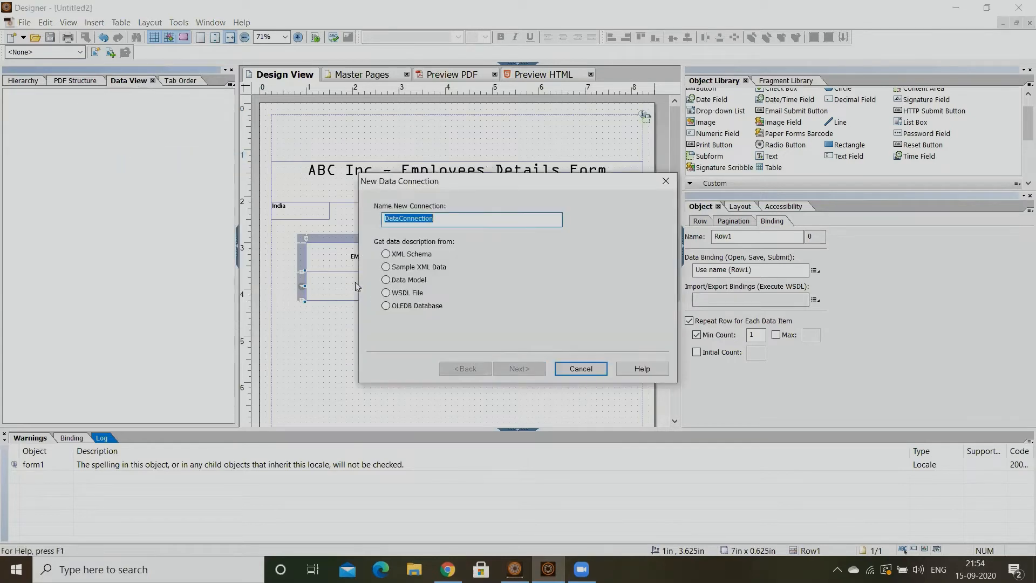
{"action": "left_click", "coordinate": [385, 268]}
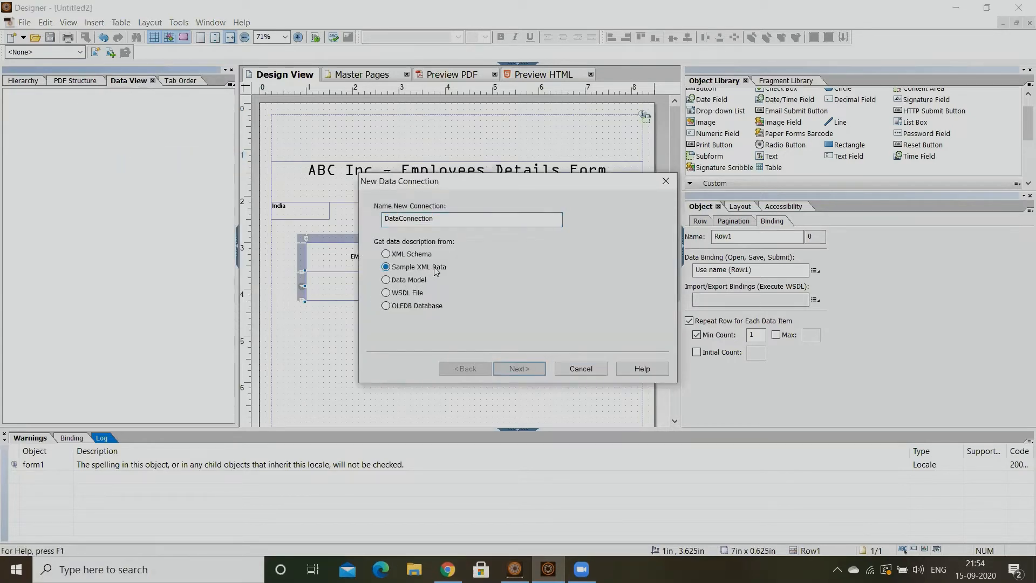
{"action": "left_click", "coordinate": [520, 369]}
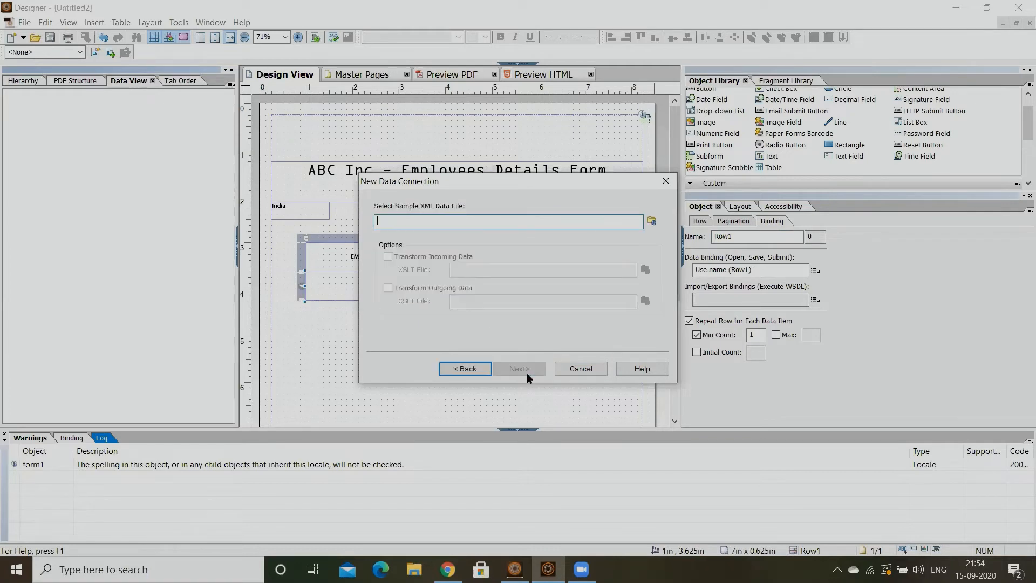
{"action": "mouse_move", "coordinate": [649, 230]}
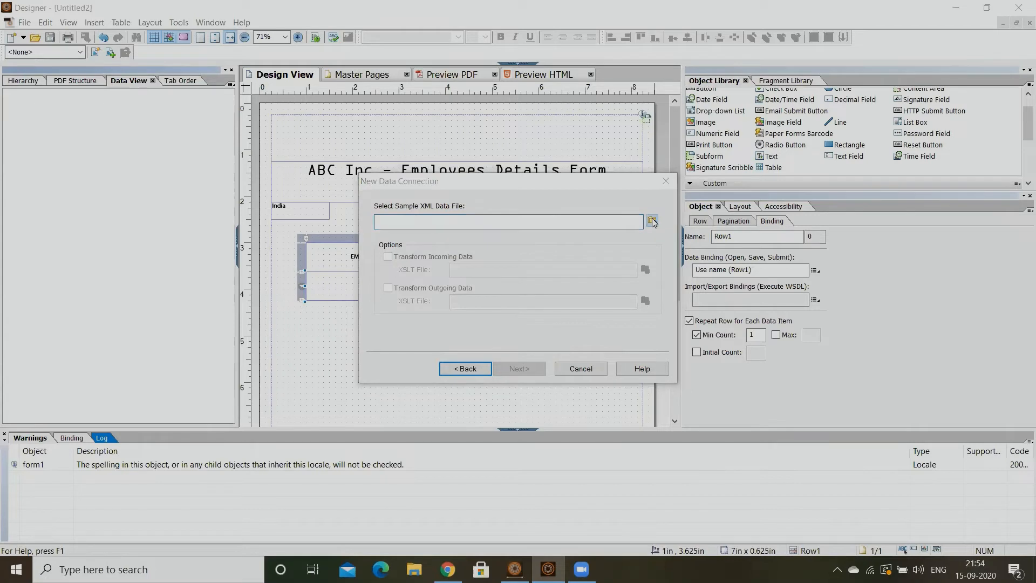
Choose employees.xml as the sample data file and finish the connection.
{"action": "left_click", "coordinate": [652, 221]}
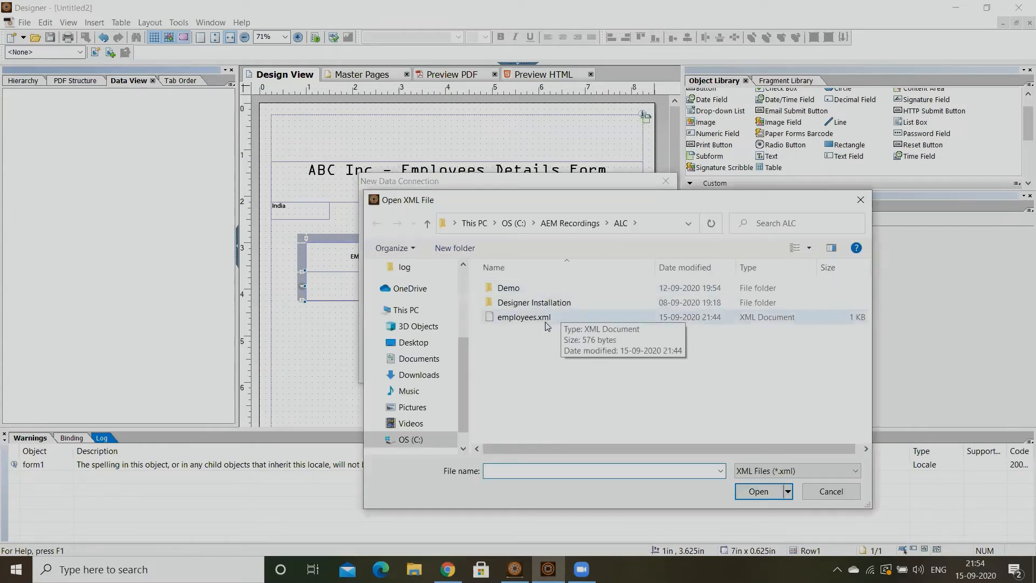
{"action": "left_click", "coordinate": [524, 317]}
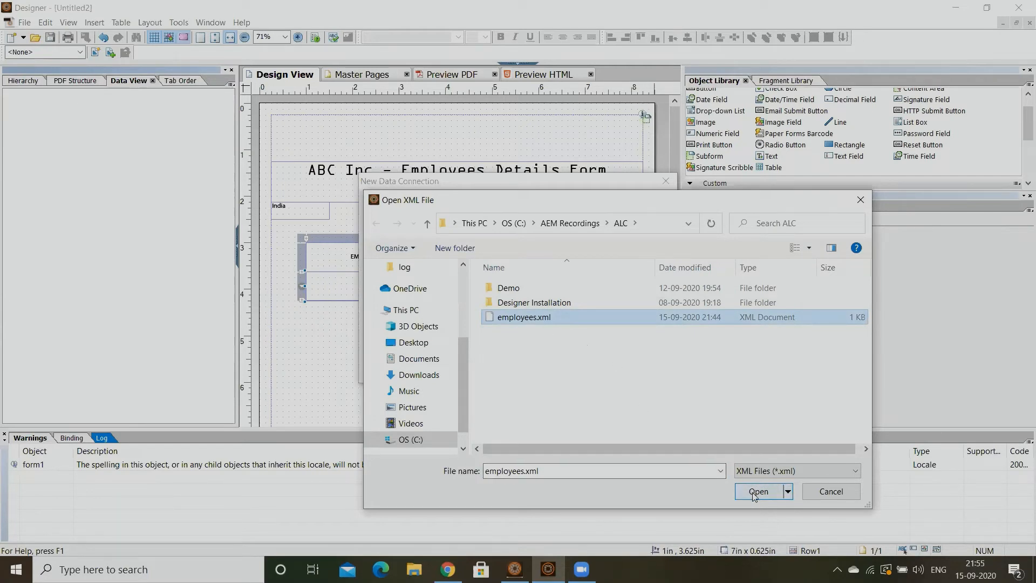
{"action": "left_click", "coordinate": [758, 491]}
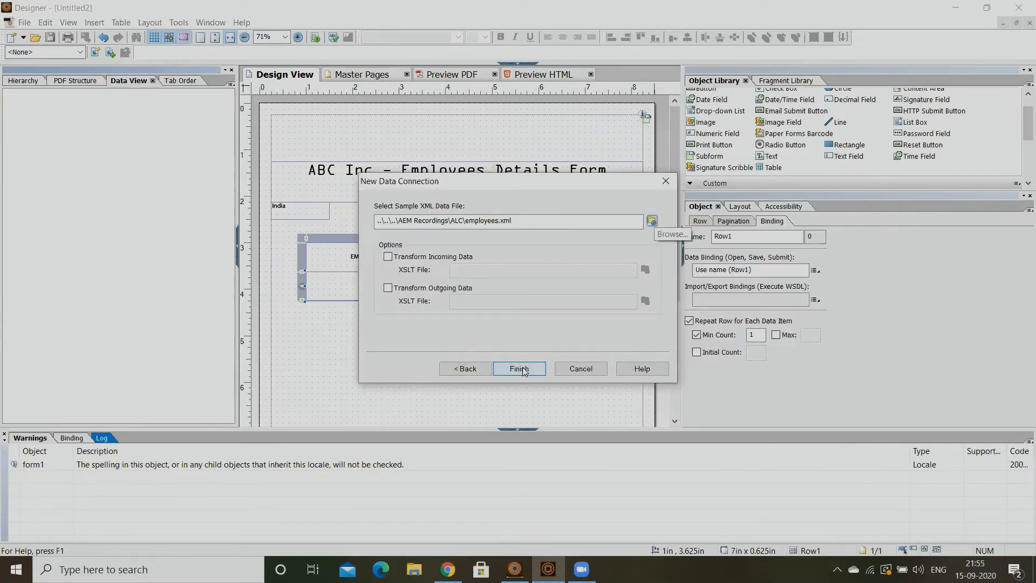
{"action": "left_click", "coordinate": [519, 369]}
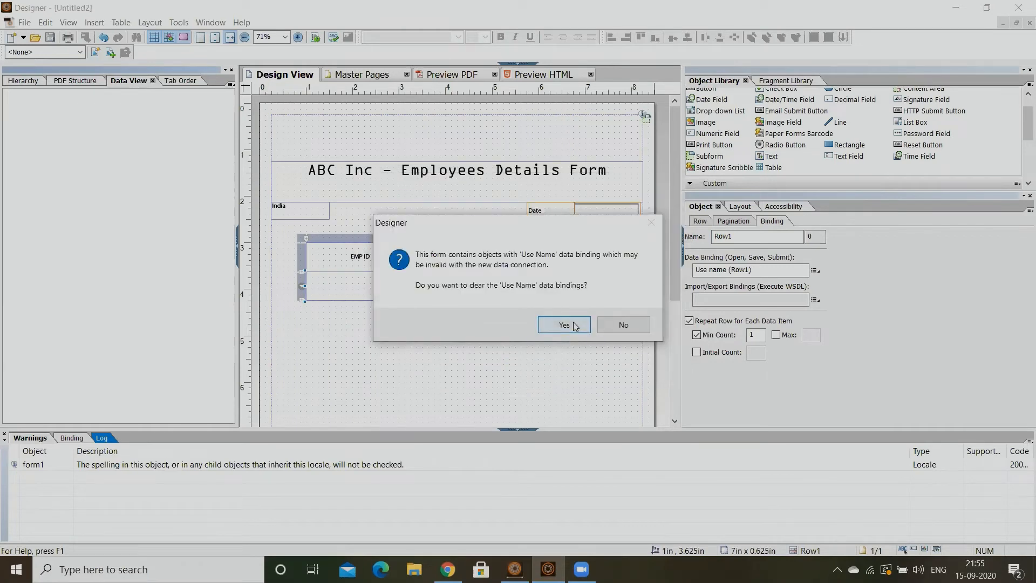
Clear the old name-based bindings and bind empNumber and empName to the first two cells.
{"action": "left_click", "coordinate": [564, 325]}
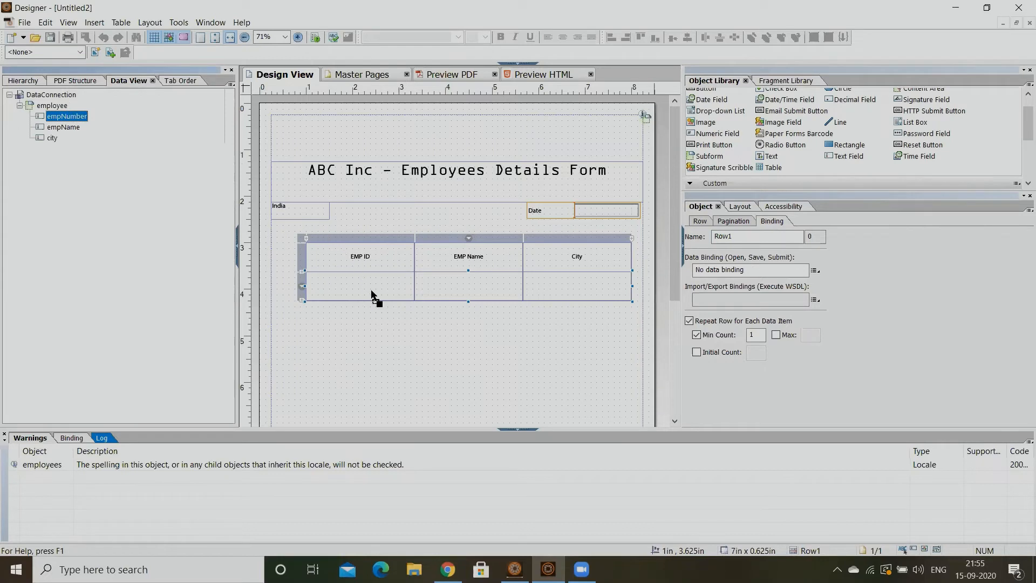
{"action": "left_click", "coordinate": [360, 295]}
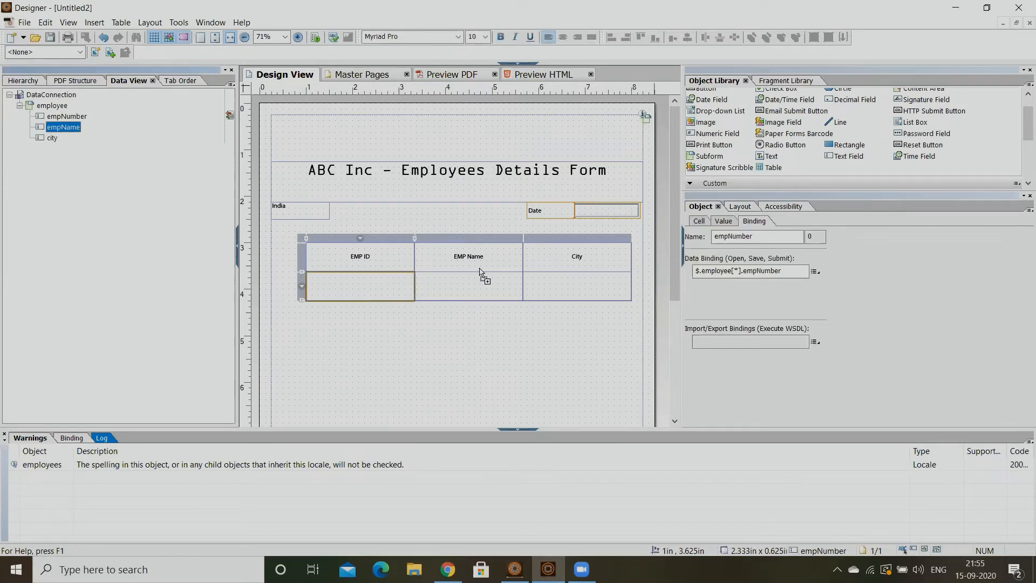
{"action": "left_click", "coordinate": [468, 285]}
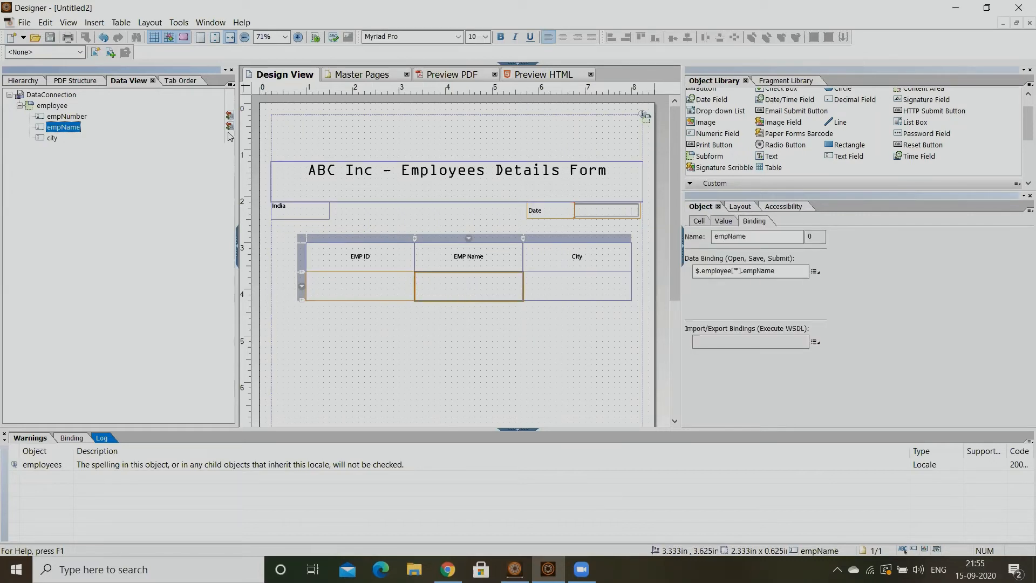
Bind city to the third data cell and show the form's object hierarchy.
{"action": "left_click", "coordinate": [52, 139]}
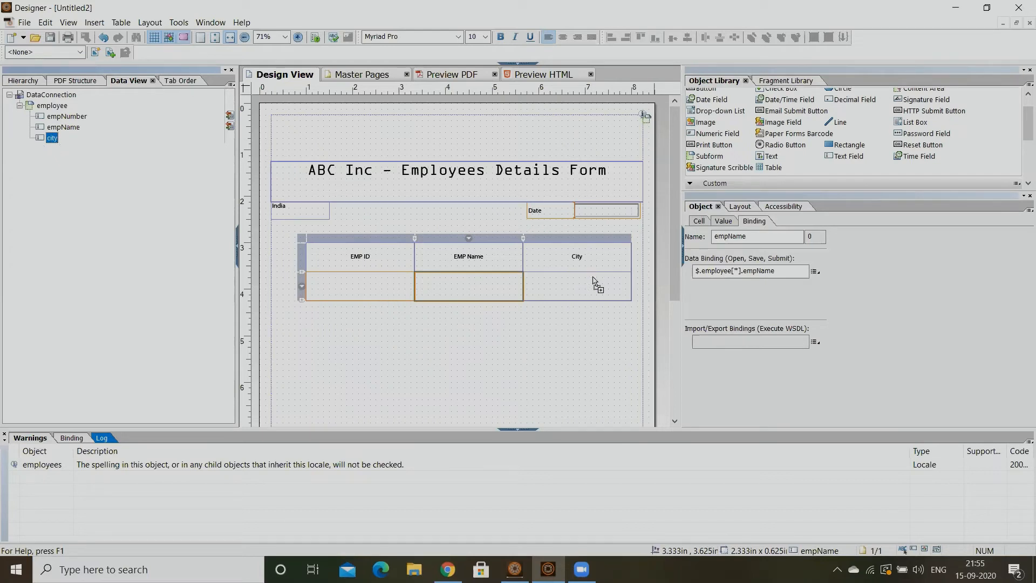
{"action": "left_click", "coordinate": [576, 287]}
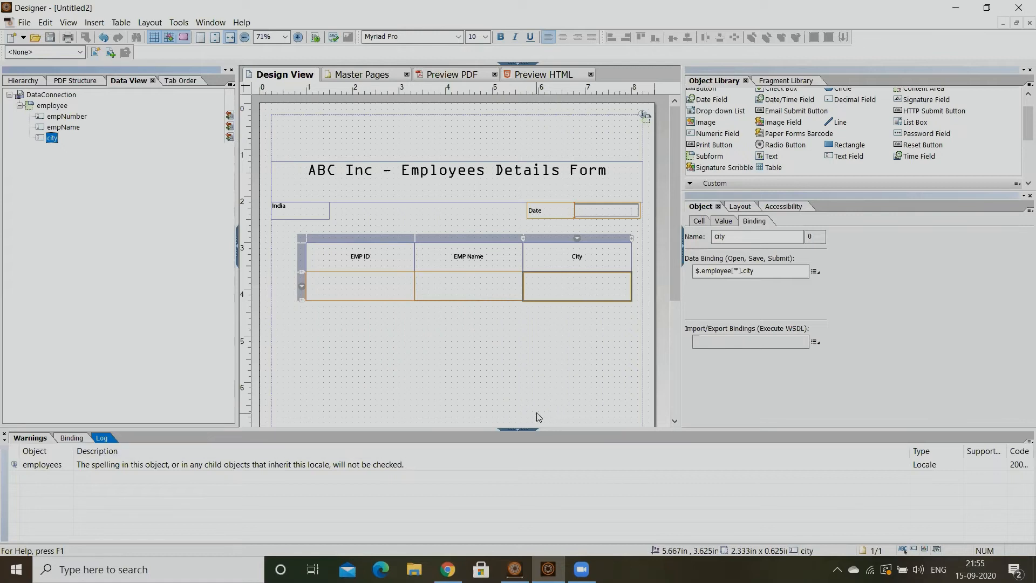
{"action": "mouse_move", "coordinate": [594, 291]}
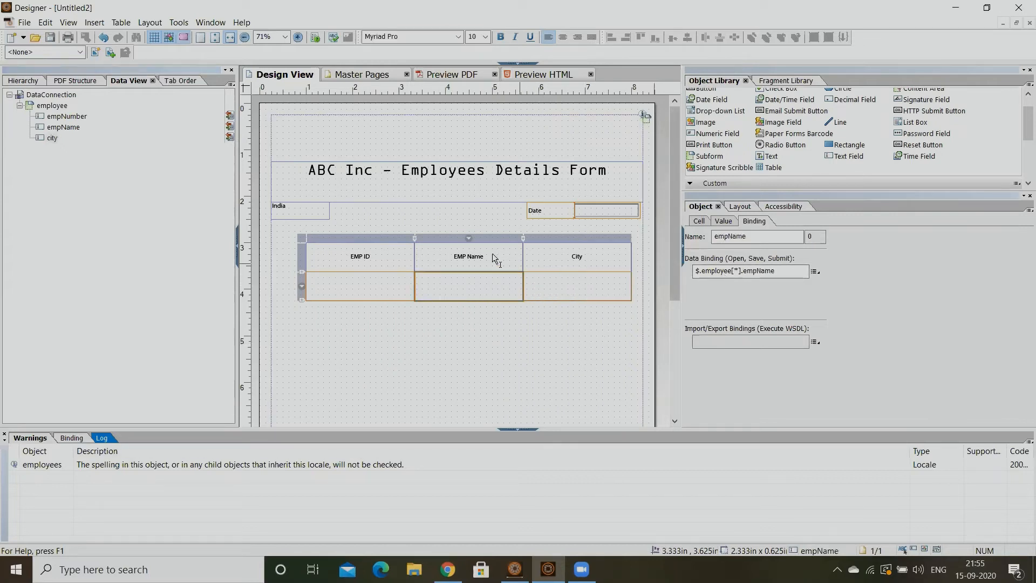
{"action": "left_click", "coordinate": [23, 80]}
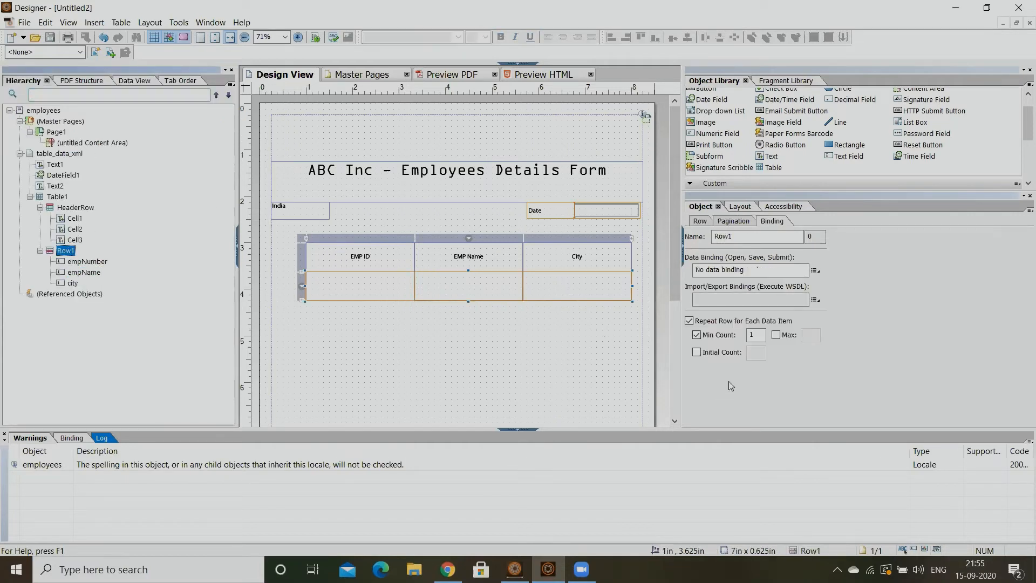
{"action": "mouse_move", "coordinate": [542, 298]}
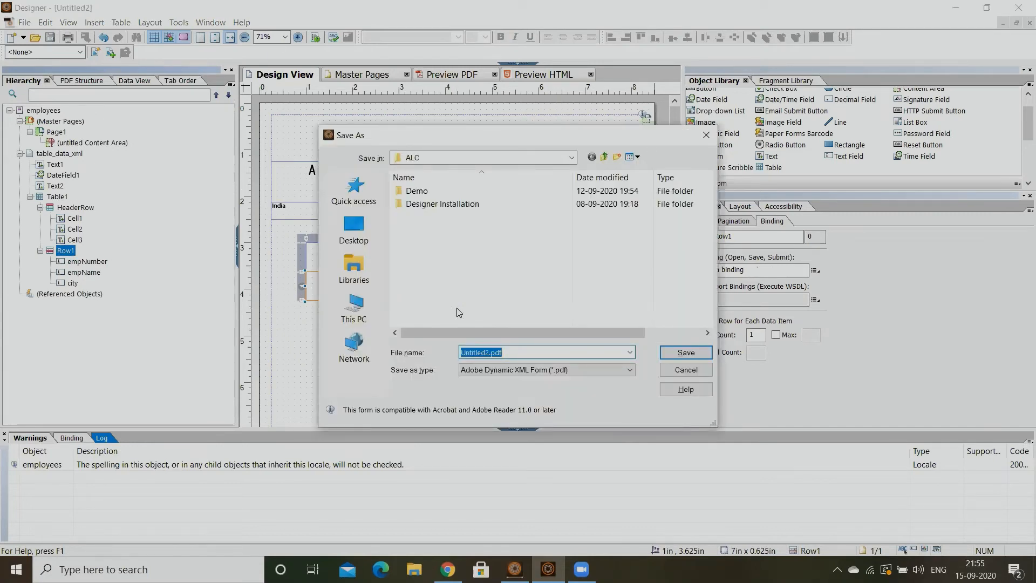
Set the save type to Adobe XML Form (*.xdp) and name the file employees_form.
{"action": "left_click", "coordinate": [627, 369]}
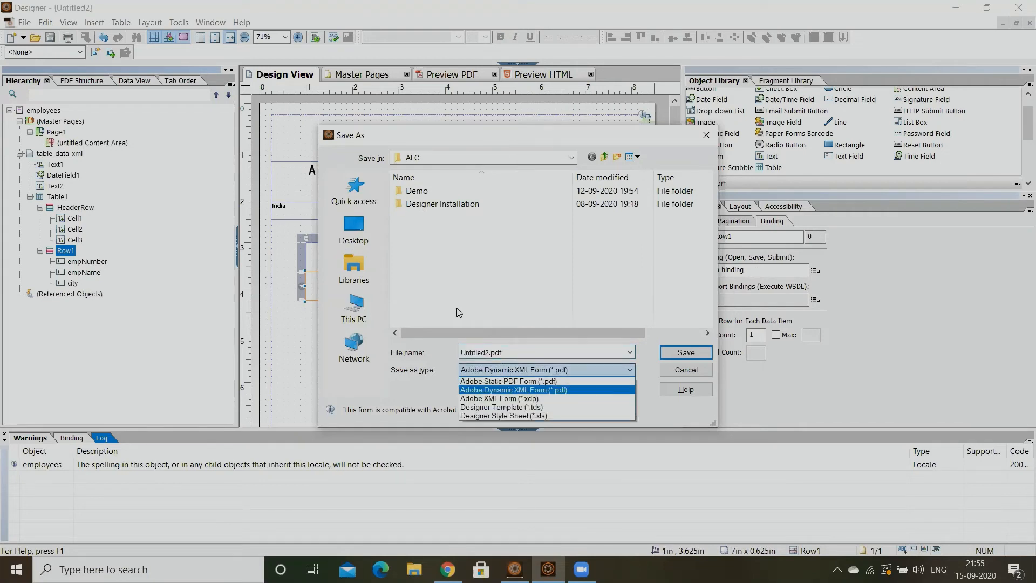
{"action": "left_click", "coordinate": [498, 398]}
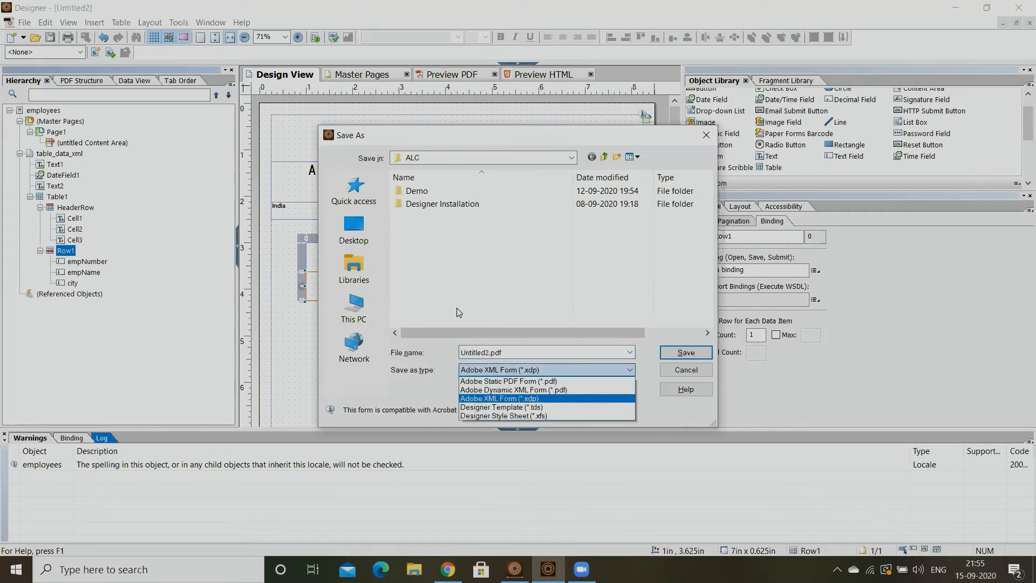
{"action": "left_click", "coordinate": [498, 398]}
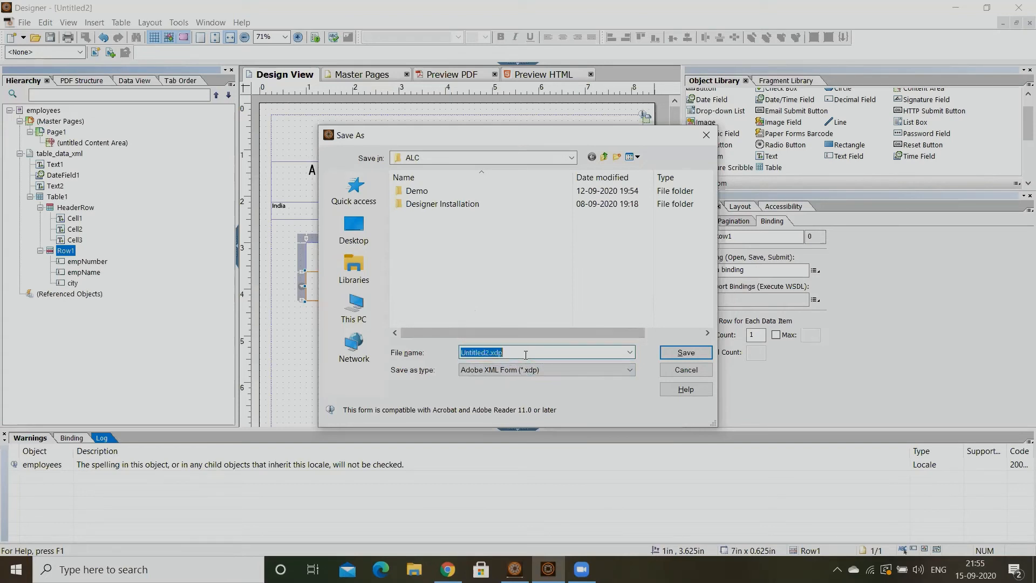
{"action": "type", "text": "employee"}
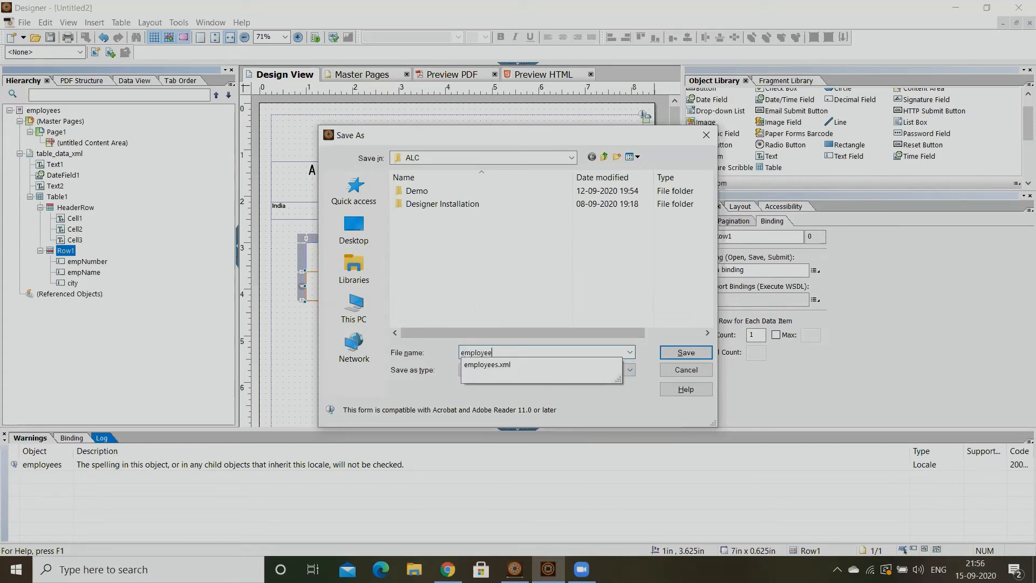
{"action": "type", "text": "s_"}
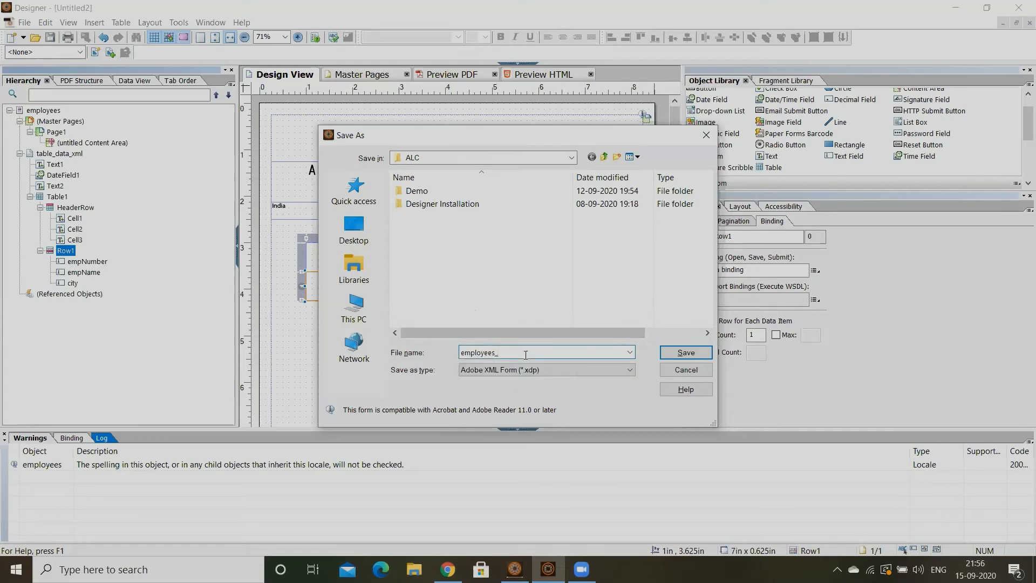
{"action": "type", "text": "form"}
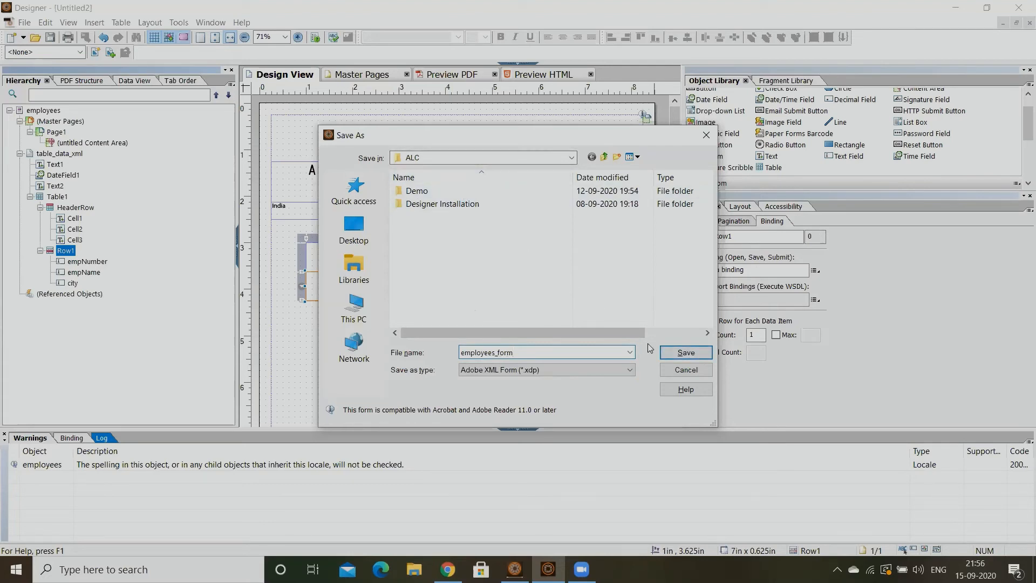
Navigate into the Demo folder and save the form as employees_form.xdp.
{"action": "double_click", "coordinate": [418, 190]}
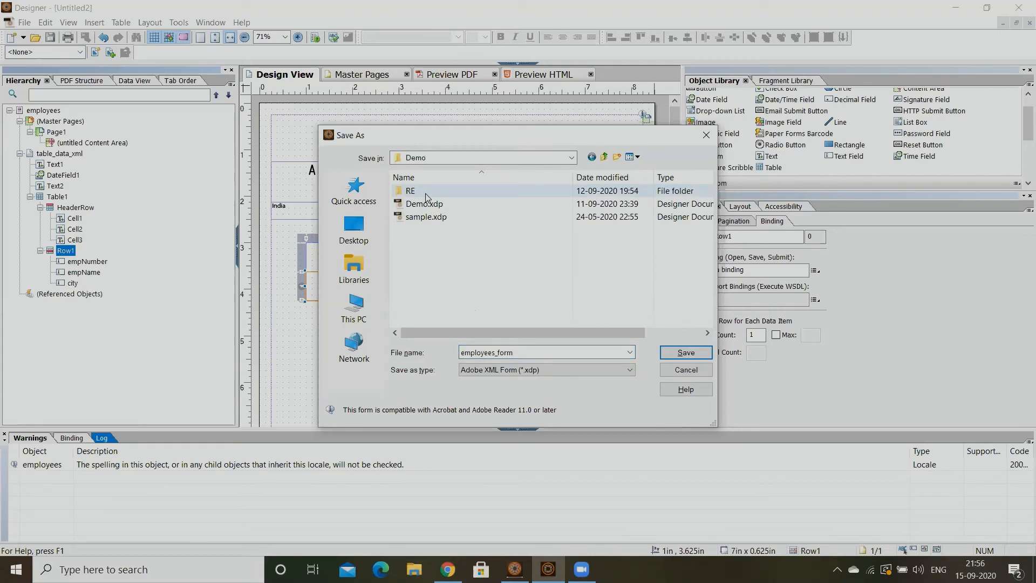
{"action": "left_click", "coordinate": [411, 190]}
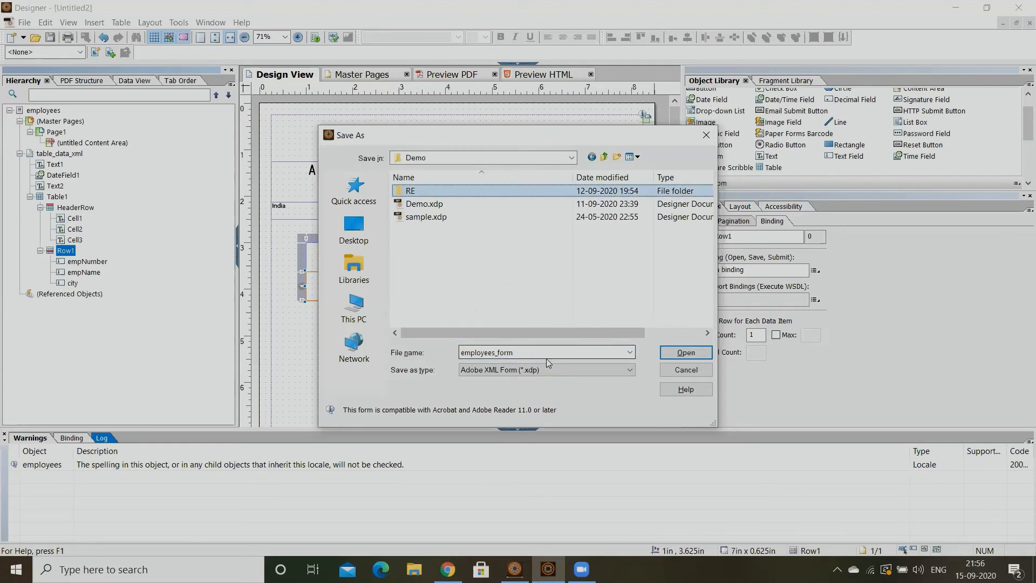
{"action": "mouse_move", "coordinate": [583, 361]}
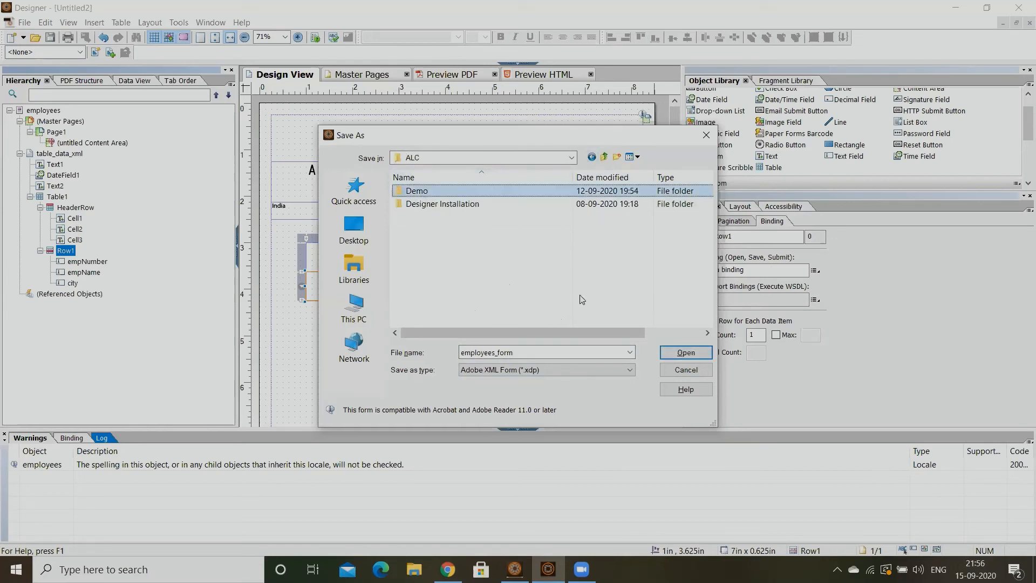
{"action": "double_click", "coordinate": [416, 190]}
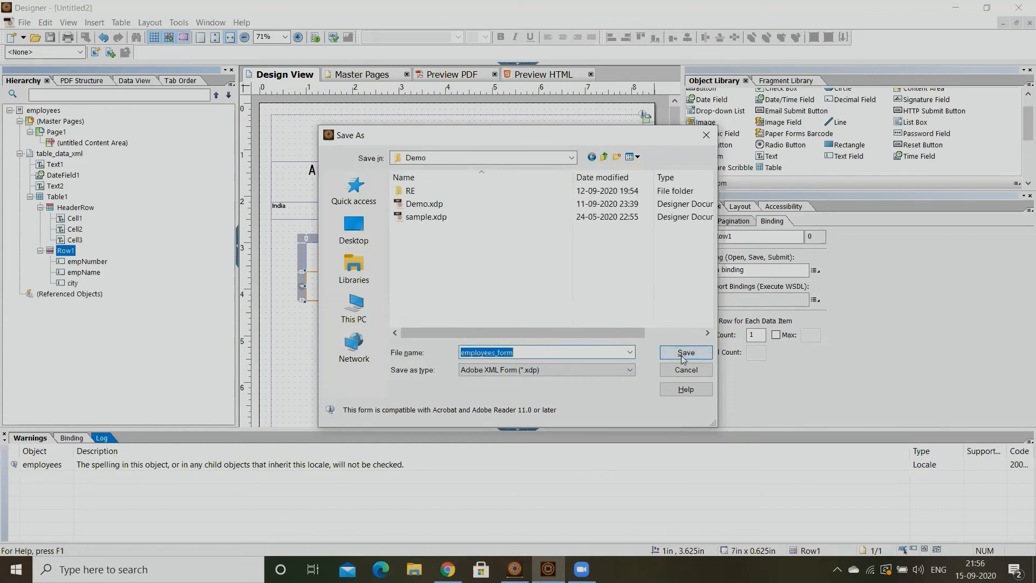
{"action": "left_click", "coordinate": [686, 352]}
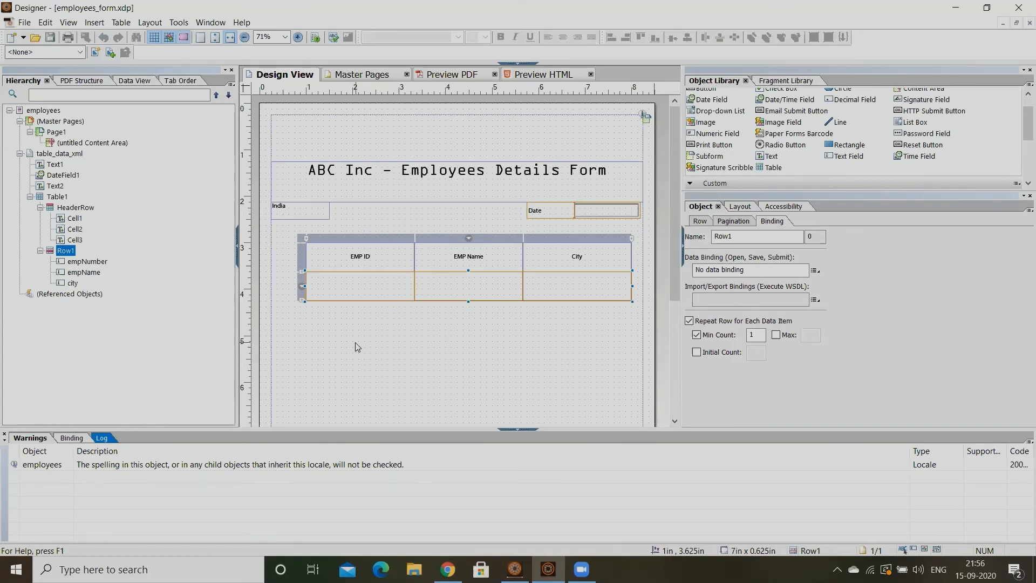
{"action": "mouse_move", "coordinate": [395, 400]}
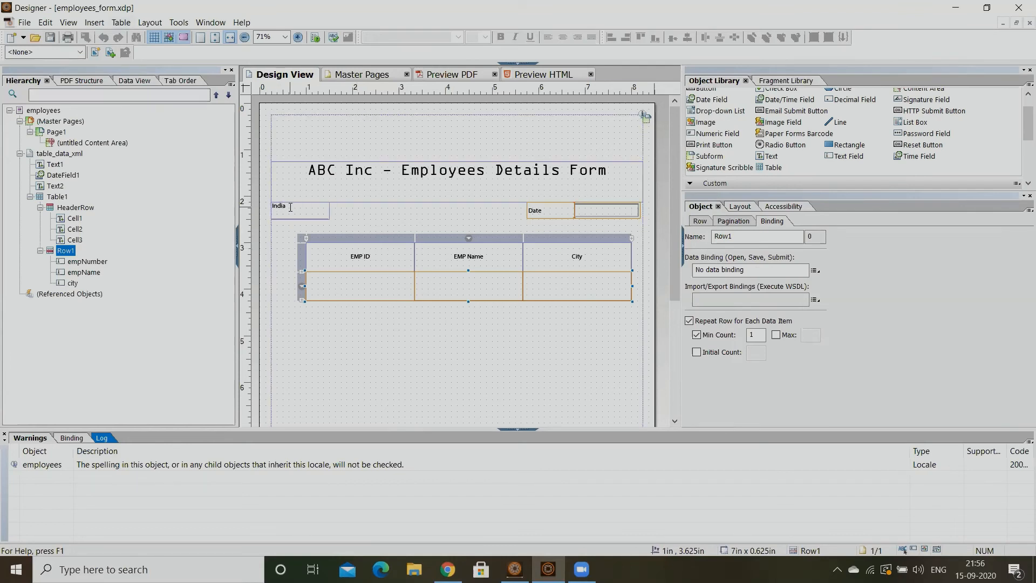
Open the Form Properties dialog from the File menu.
{"action": "left_click", "coordinate": [23, 23]}
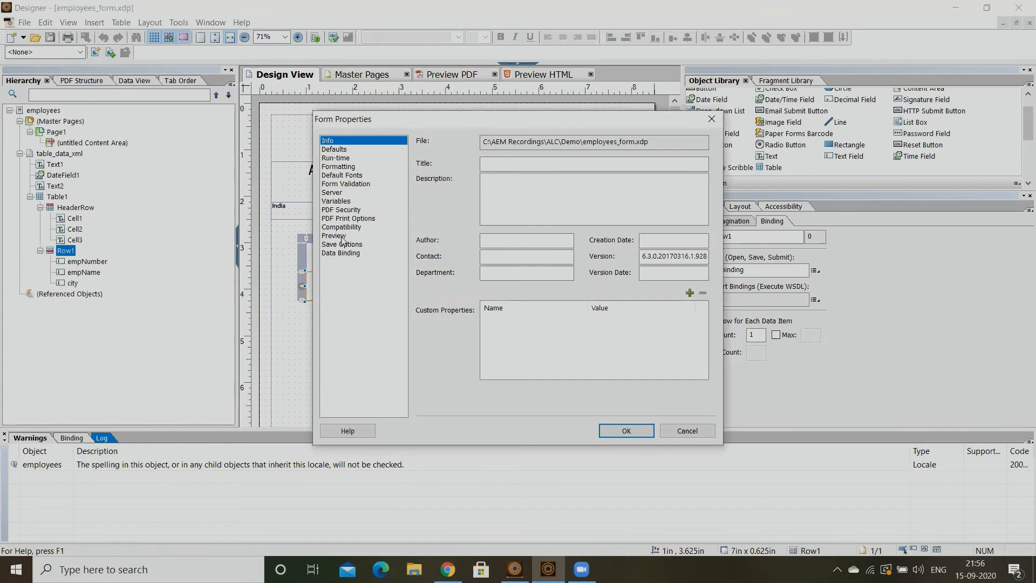
Set employees.xml from the ALC folder as the preview data file and start the PDF preview.
{"action": "left_click", "coordinate": [333, 235]}
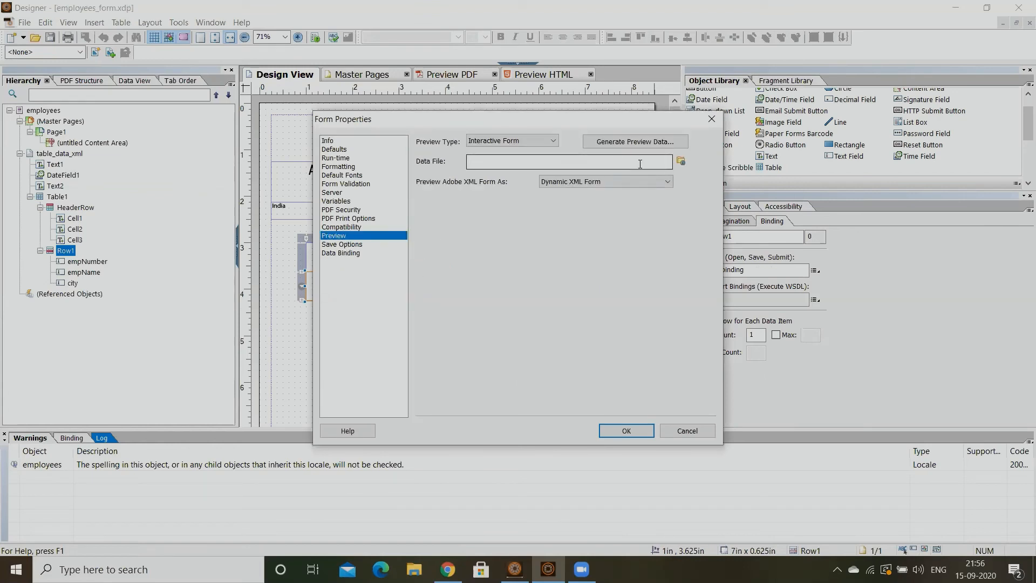
{"action": "left_click", "coordinate": [680, 162]}
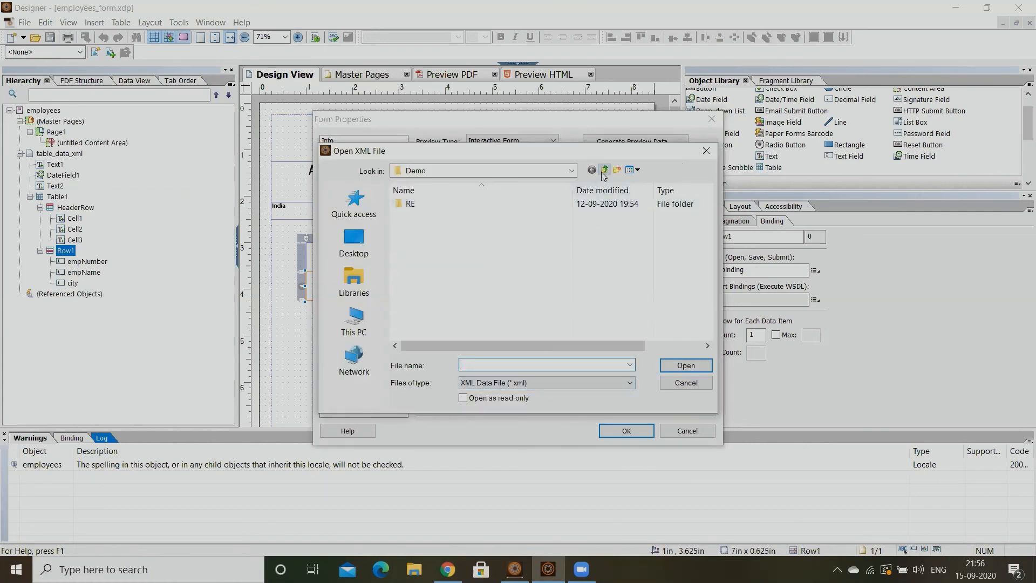
{"action": "left_click", "coordinate": [605, 170]}
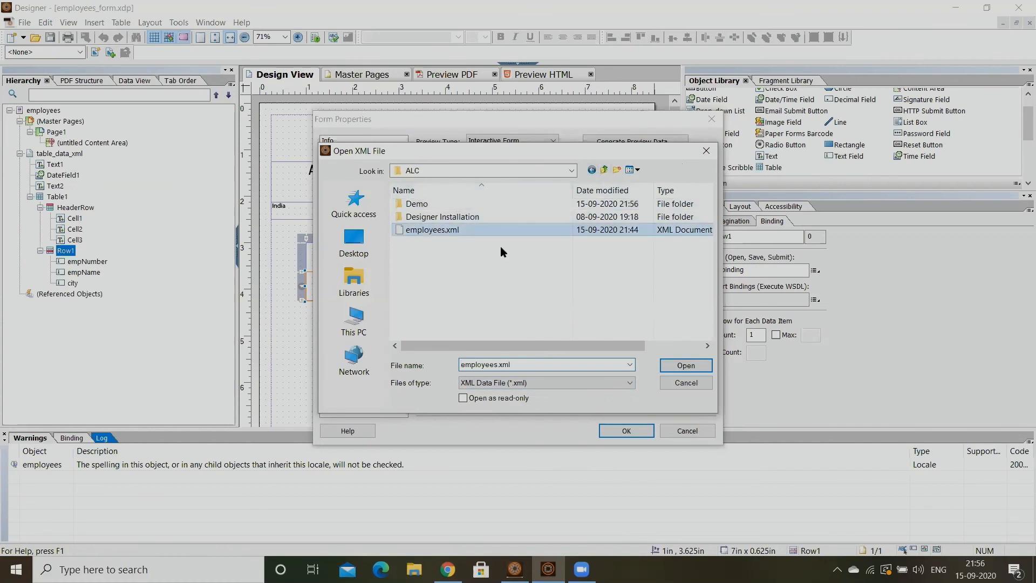
{"action": "left_click", "coordinate": [686, 365]}
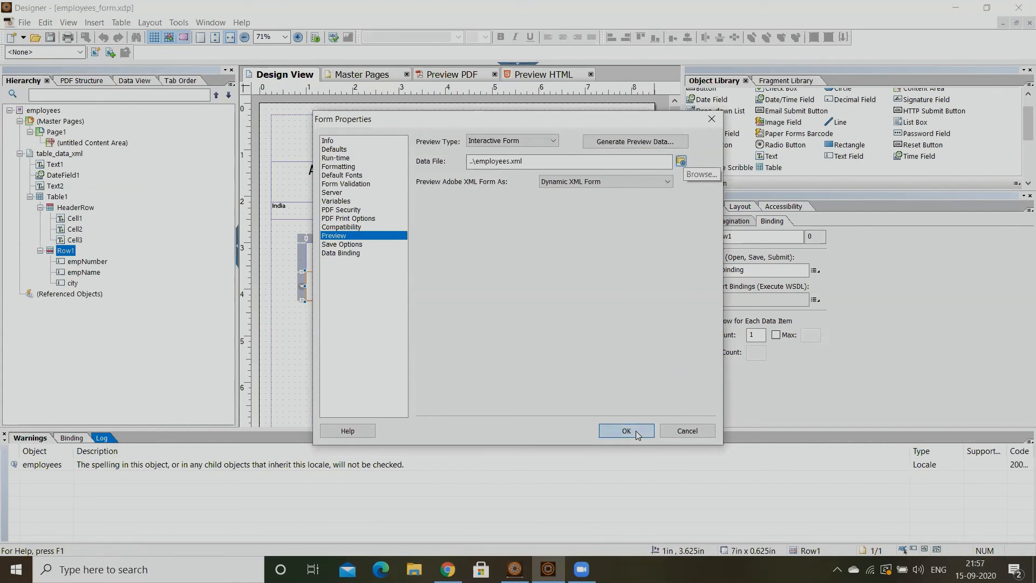
{"action": "left_click", "coordinate": [626, 430]}
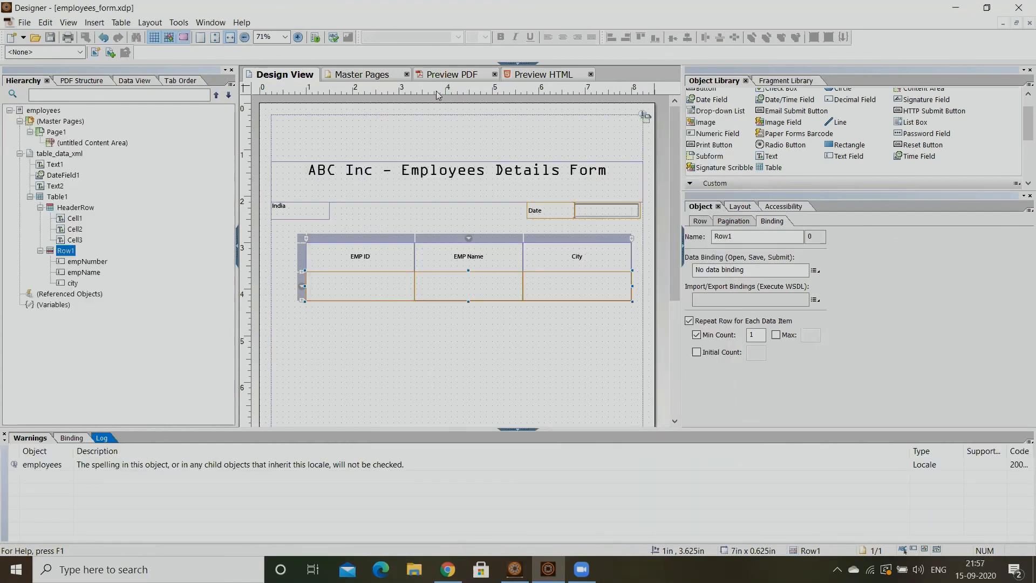
{"action": "left_click", "coordinate": [448, 73]}
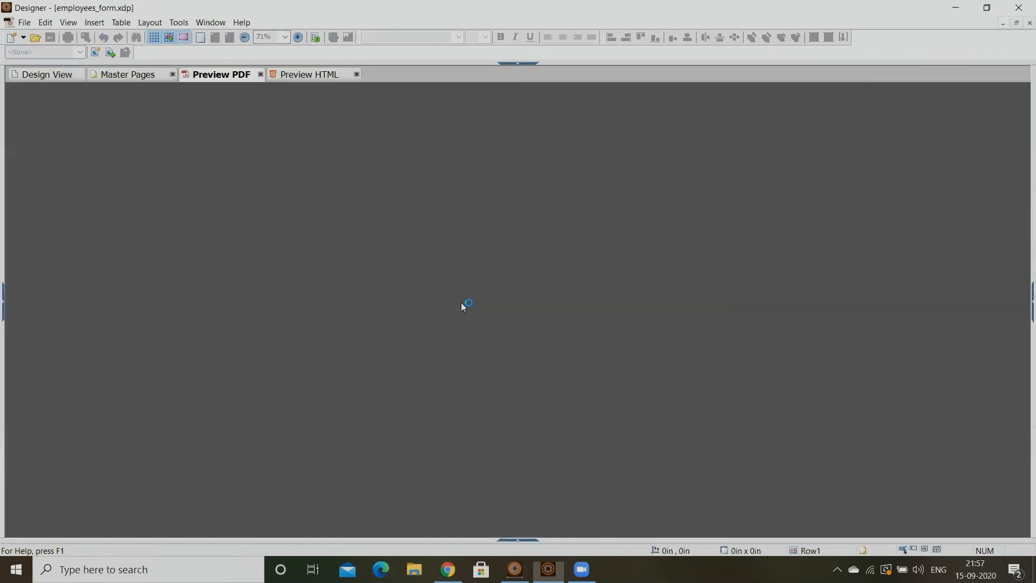